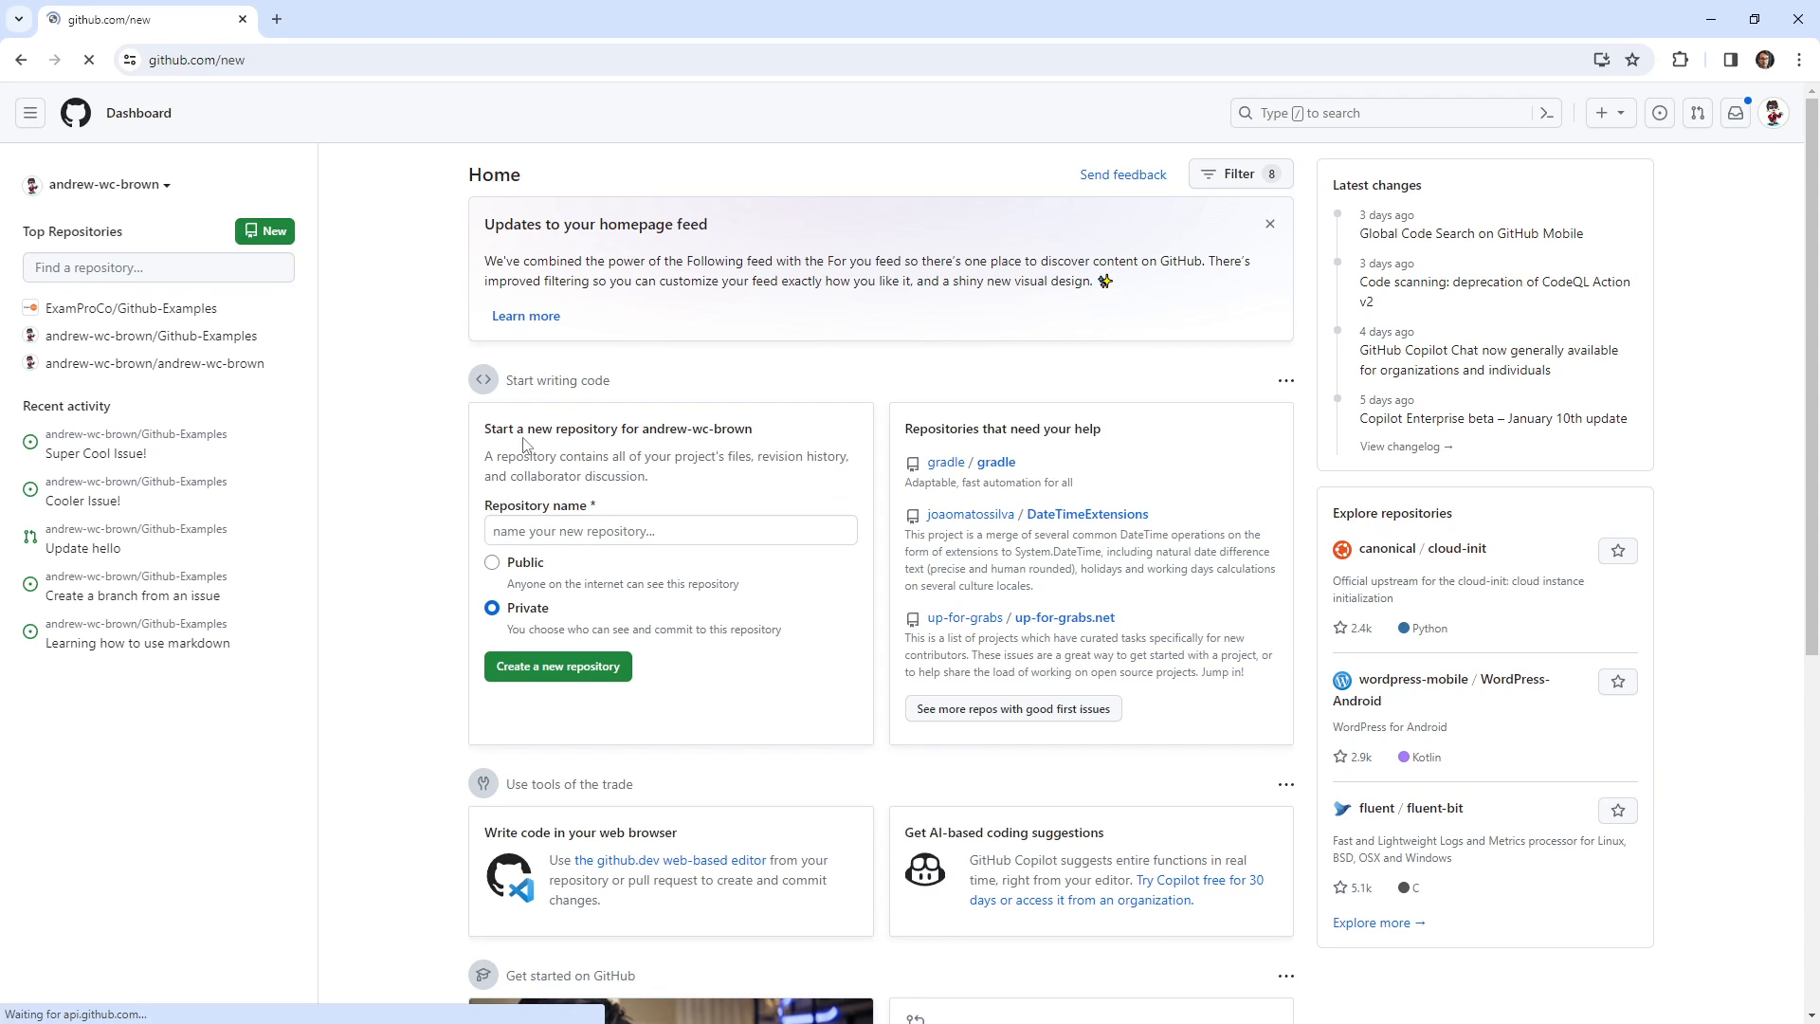
Step: Set the organization as owner and name the new repository fun-repo
{"action": "left_click", "coordinate": [557, 666]}
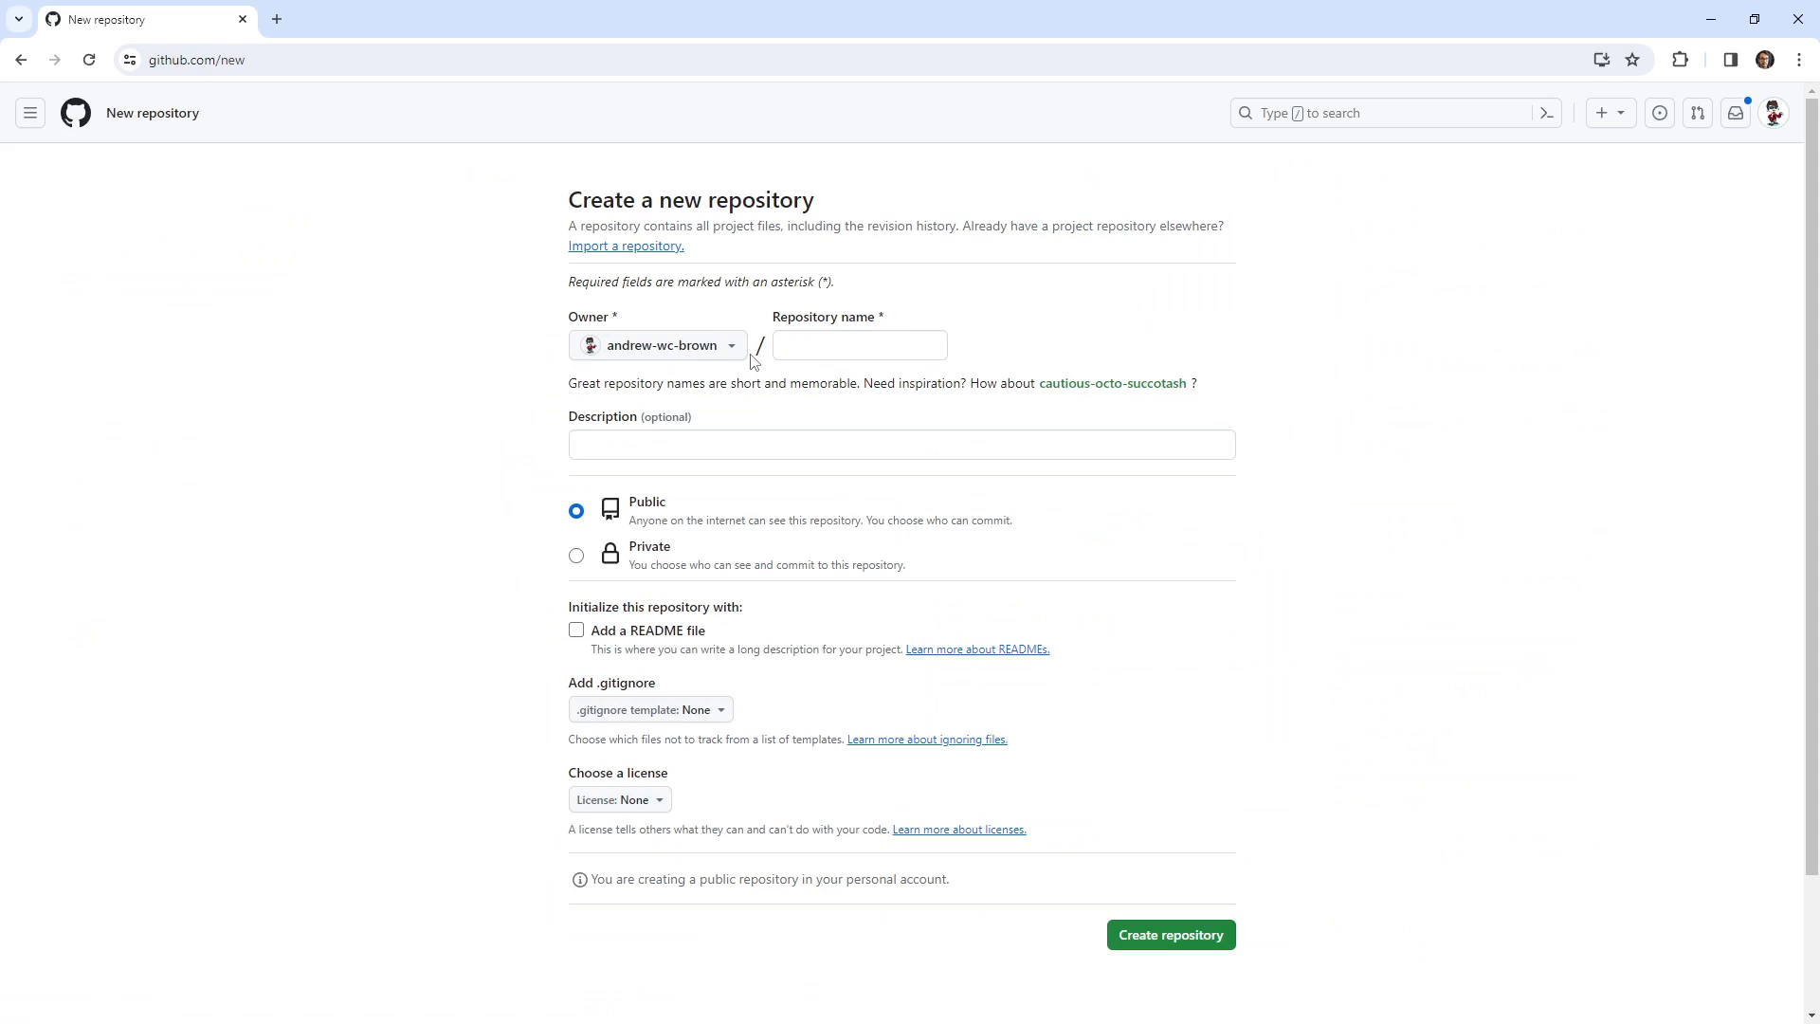
{"action": "left_click", "coordinate": [656, 345]}
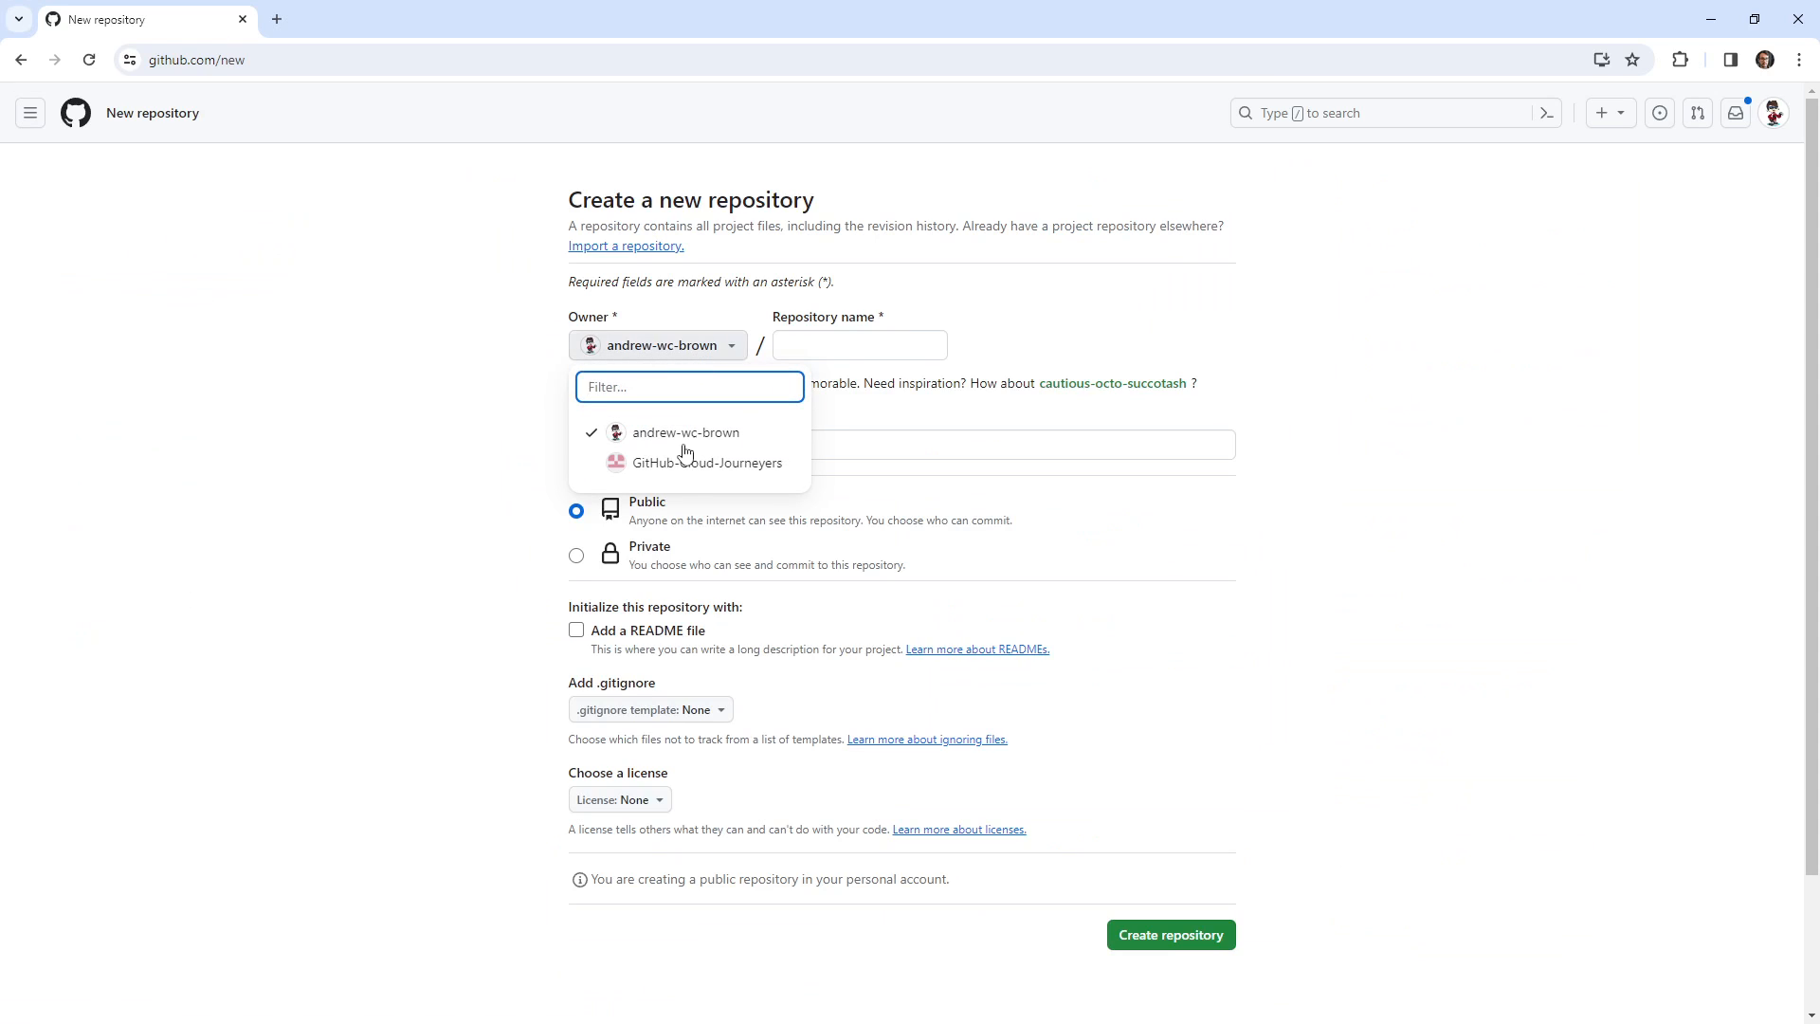
{"action": "left_click", "coordinate": [701, 463]}
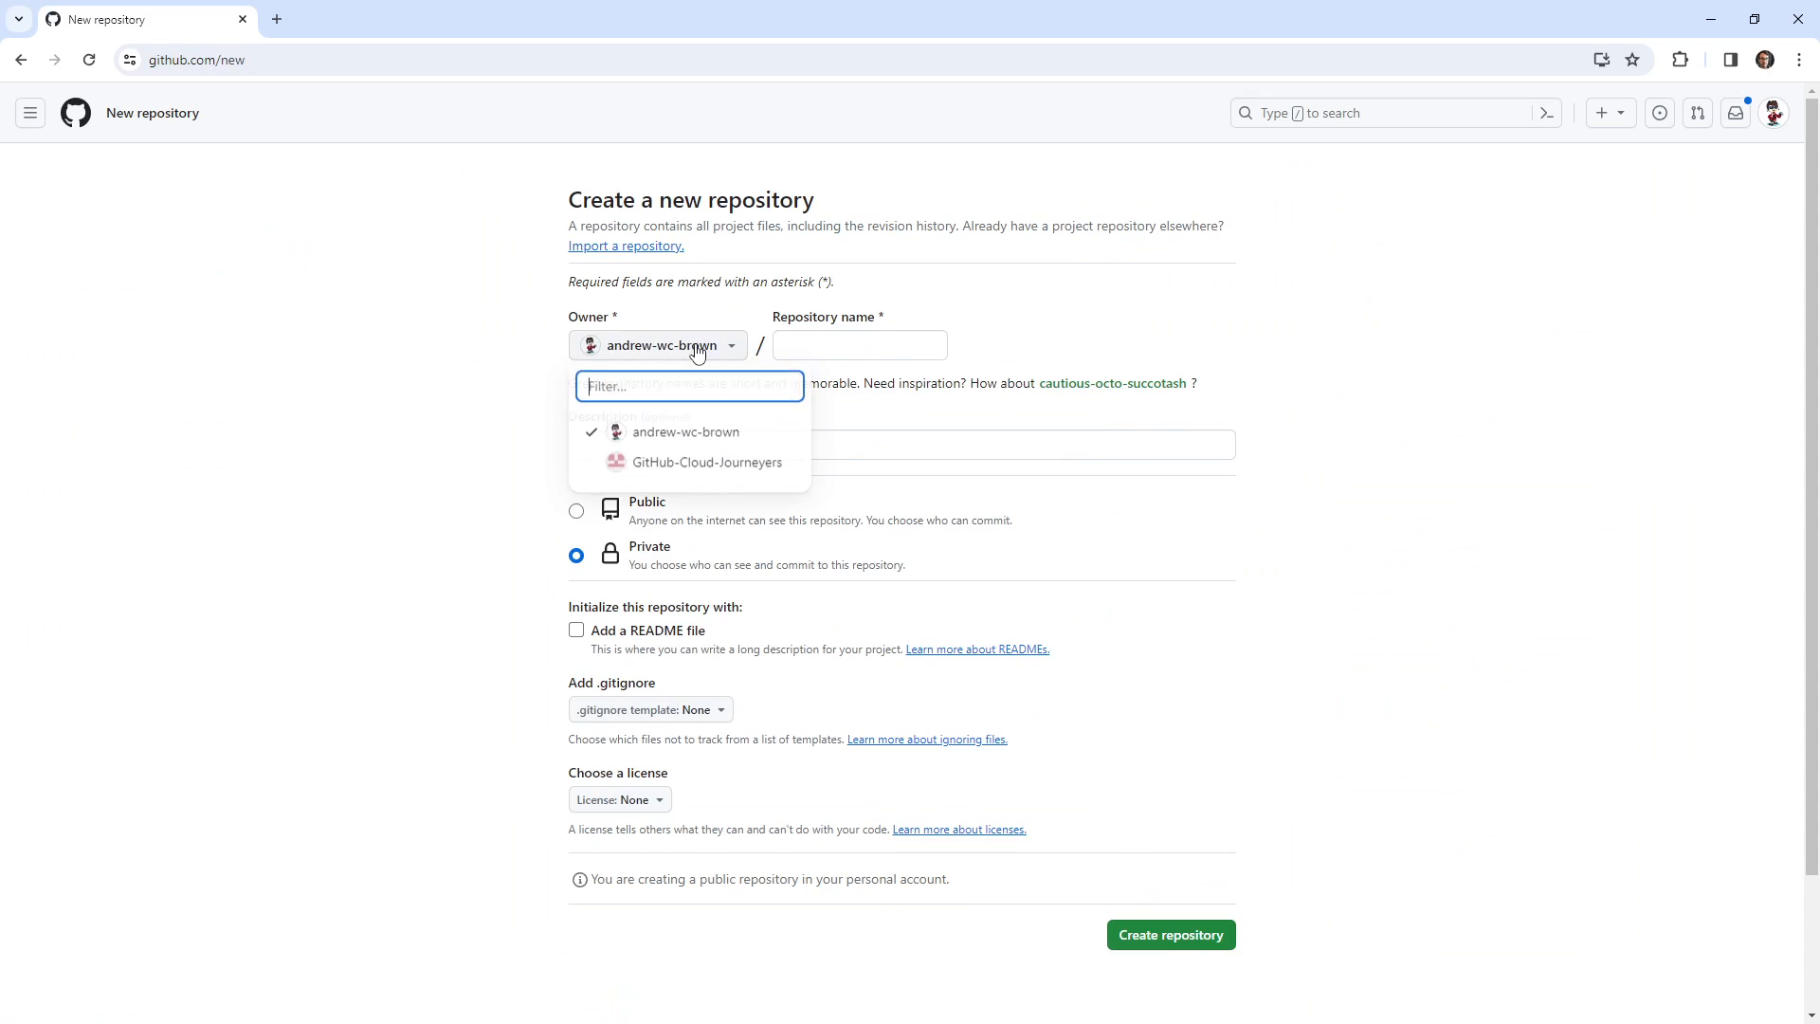
{"action": "left_click", "coordinate": [701, 461]}
{"action": "type", "text": "fun re"}
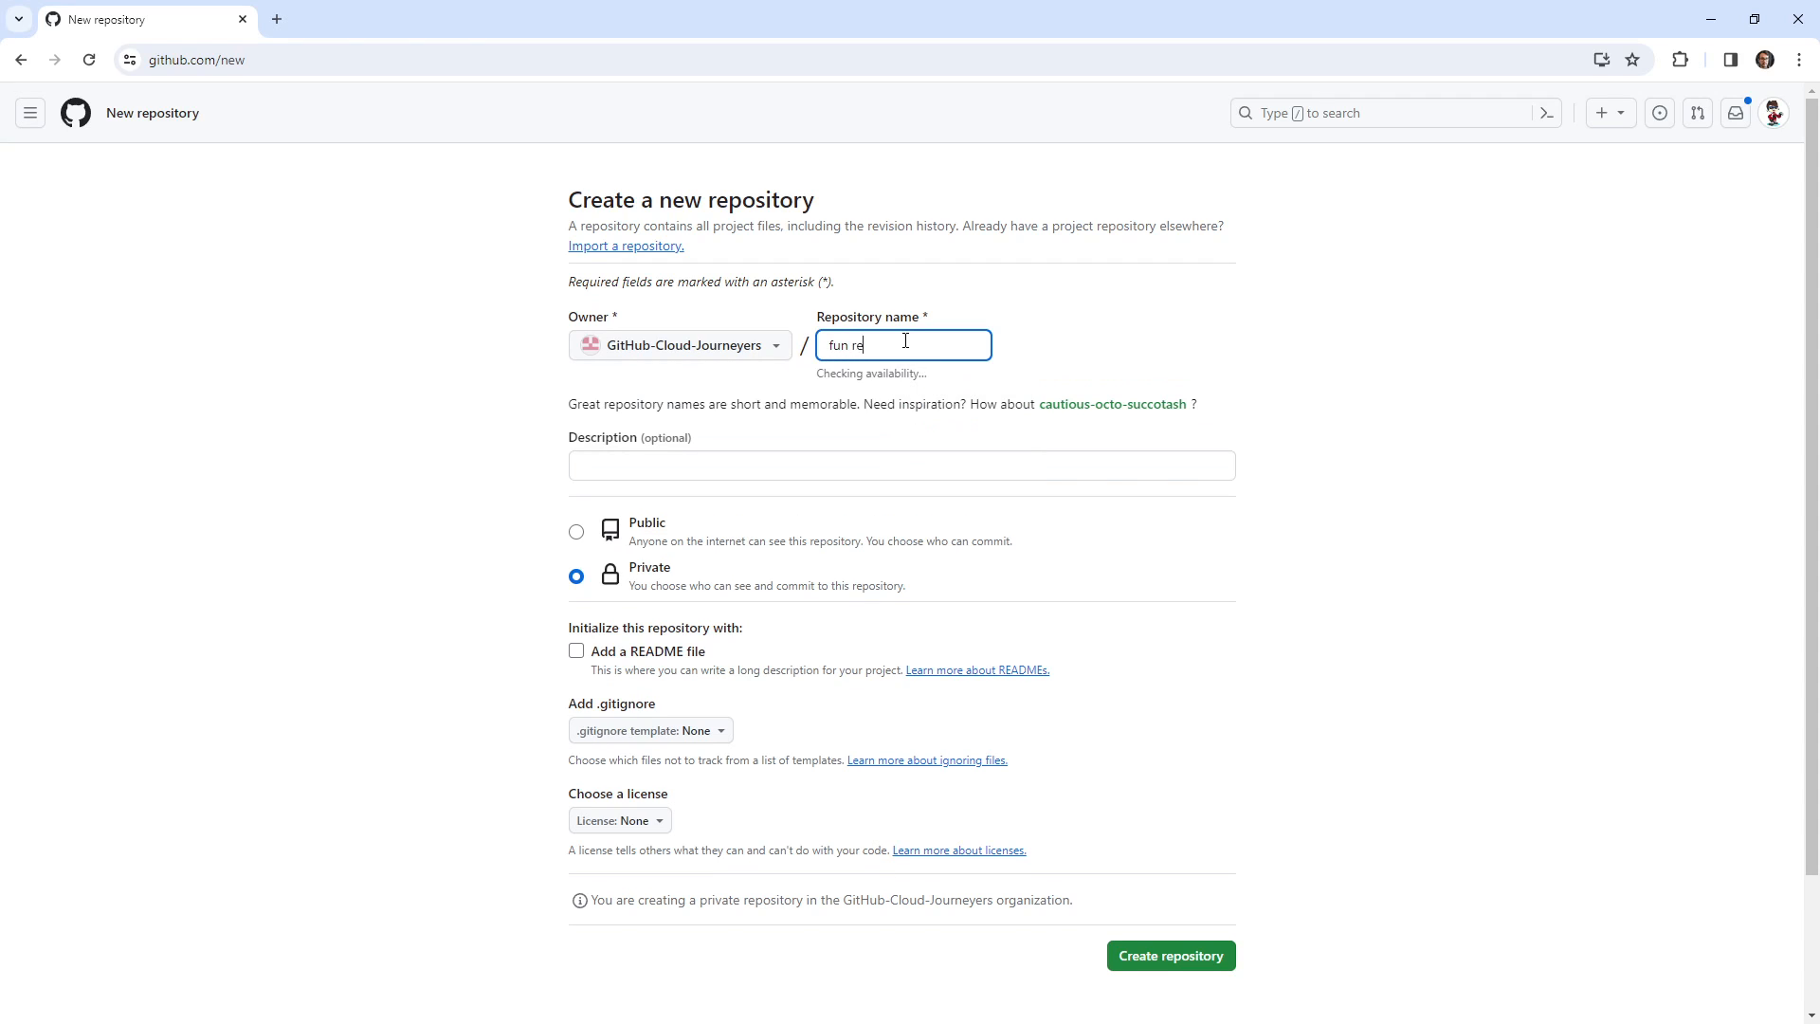
{"action": "key", "text": "BackSpace"}
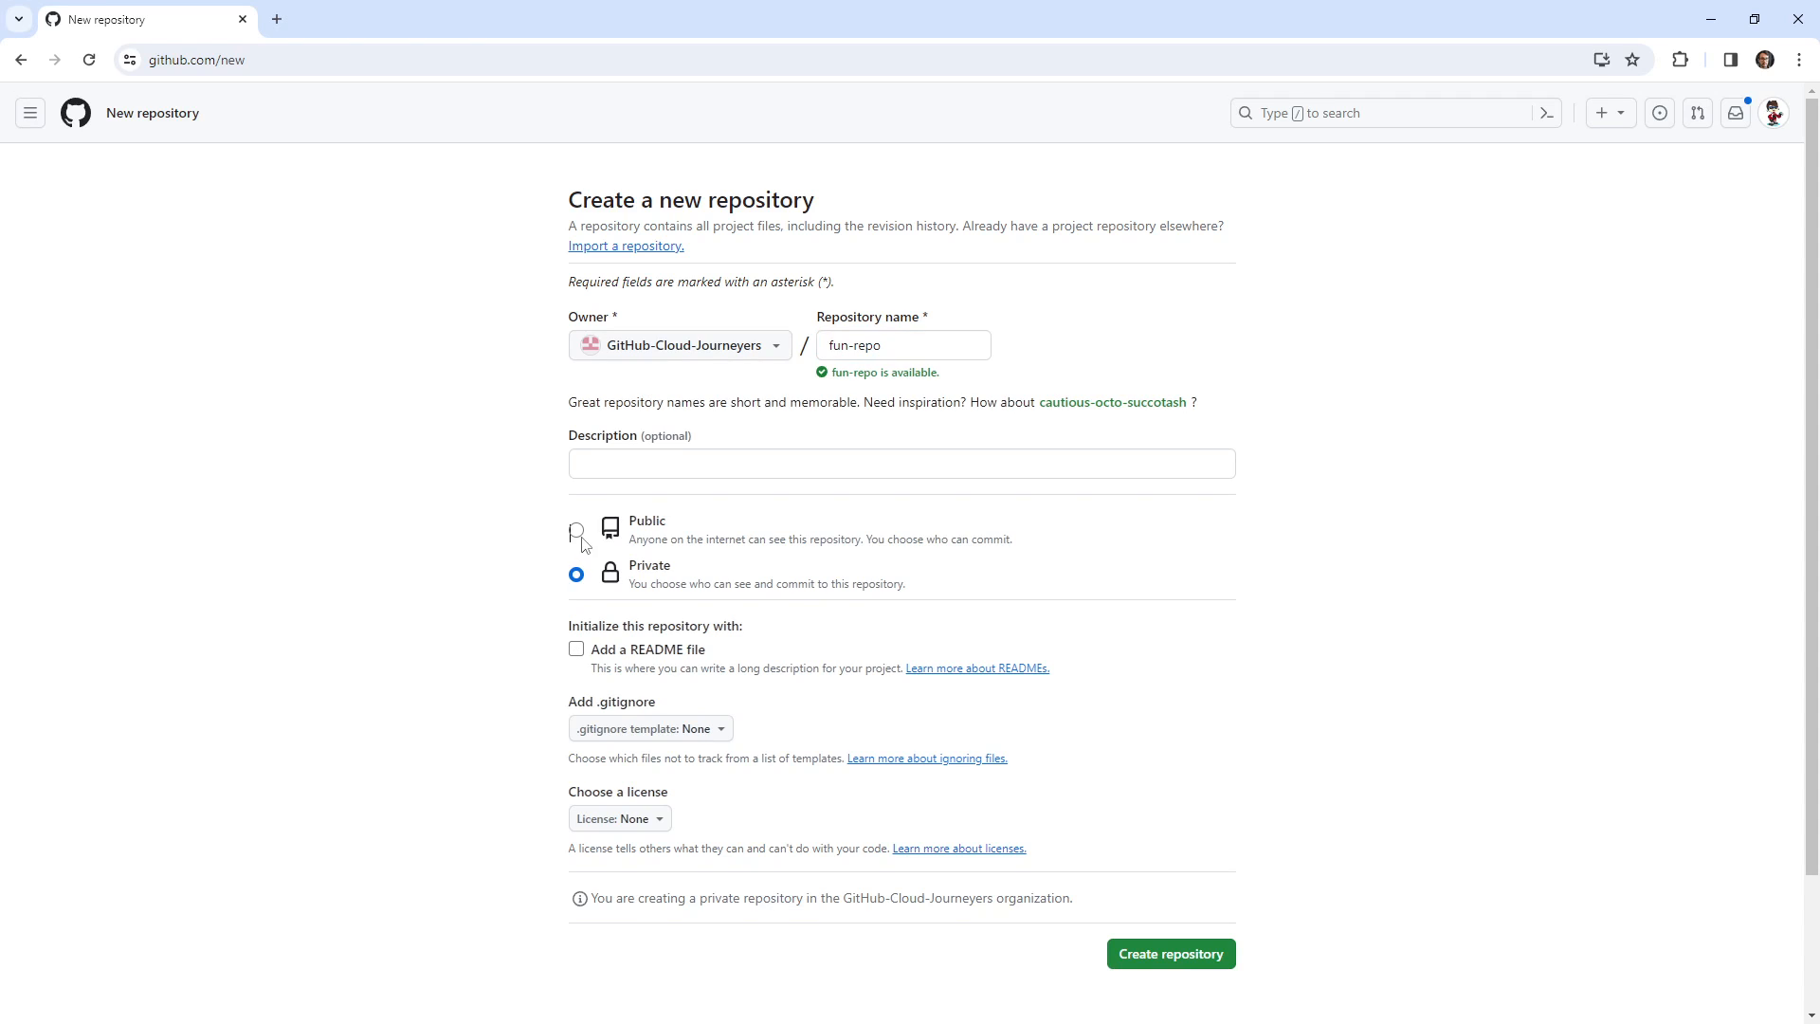
Step: Make the repository public, add a README file, and create fun-repo
{"action": "left_click", "coordinate": [576, 529]}
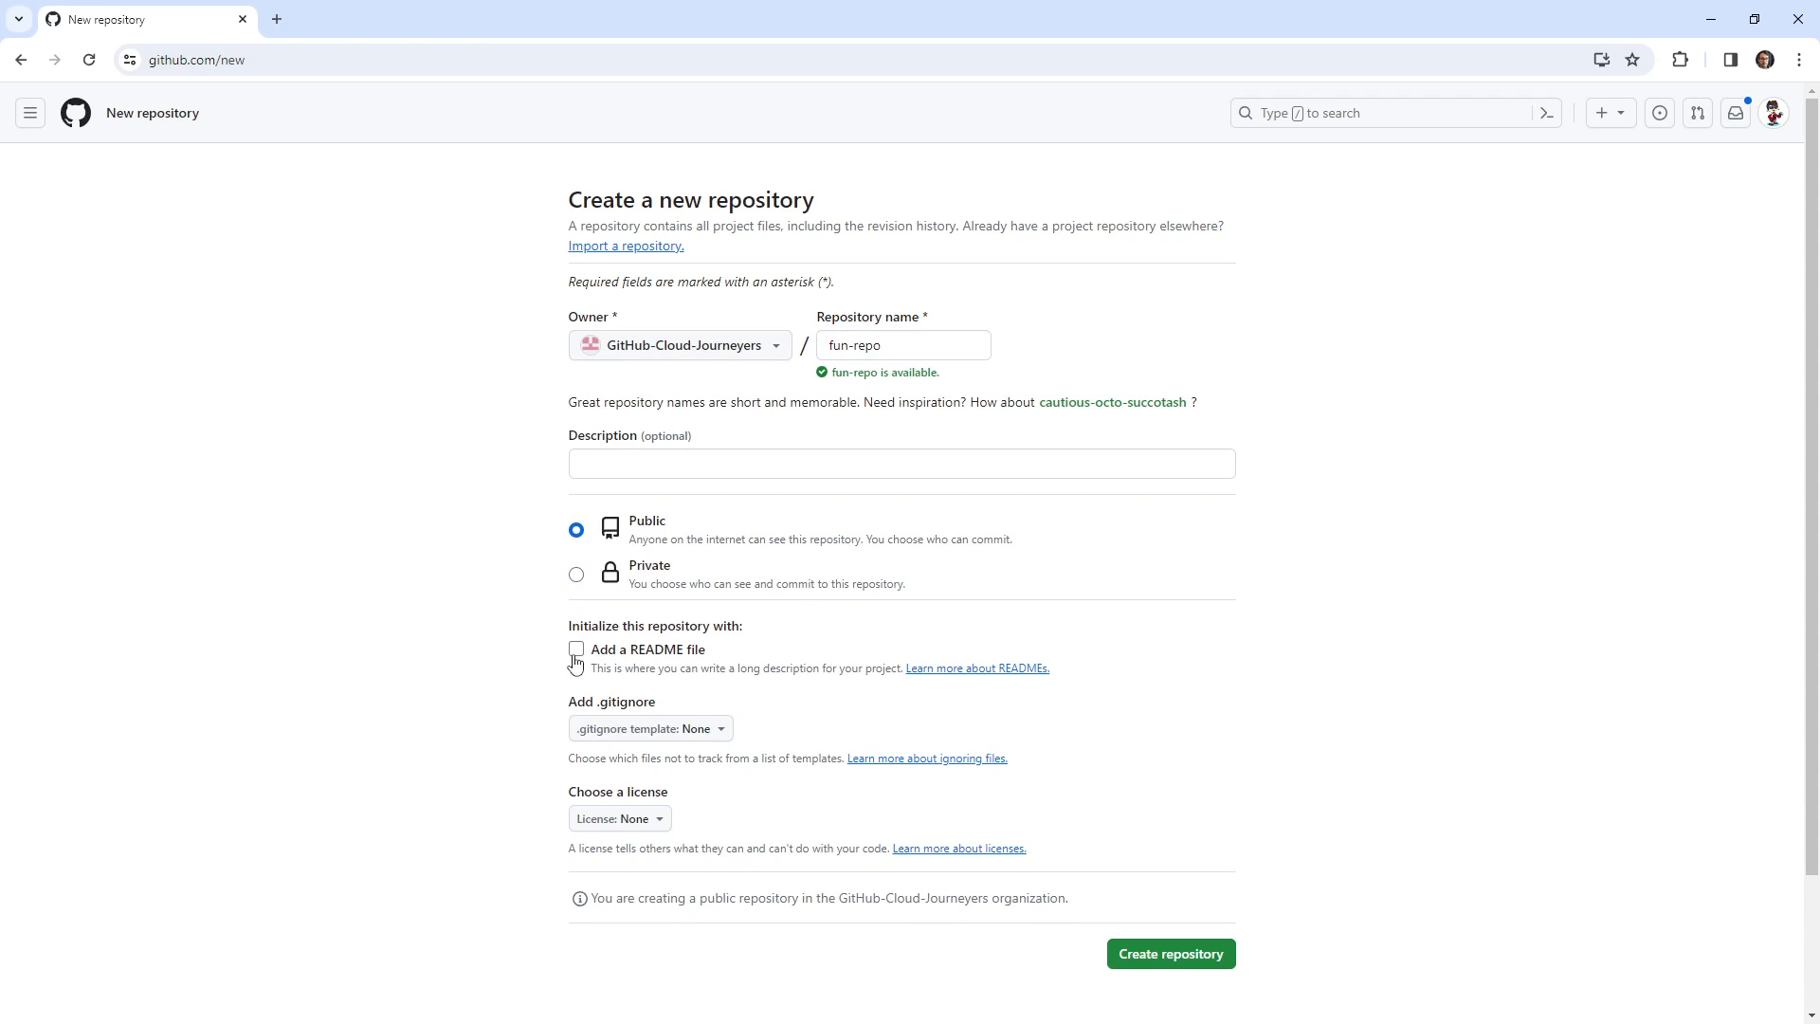
{"action": "left_click", "coordinate": [576, 650]}
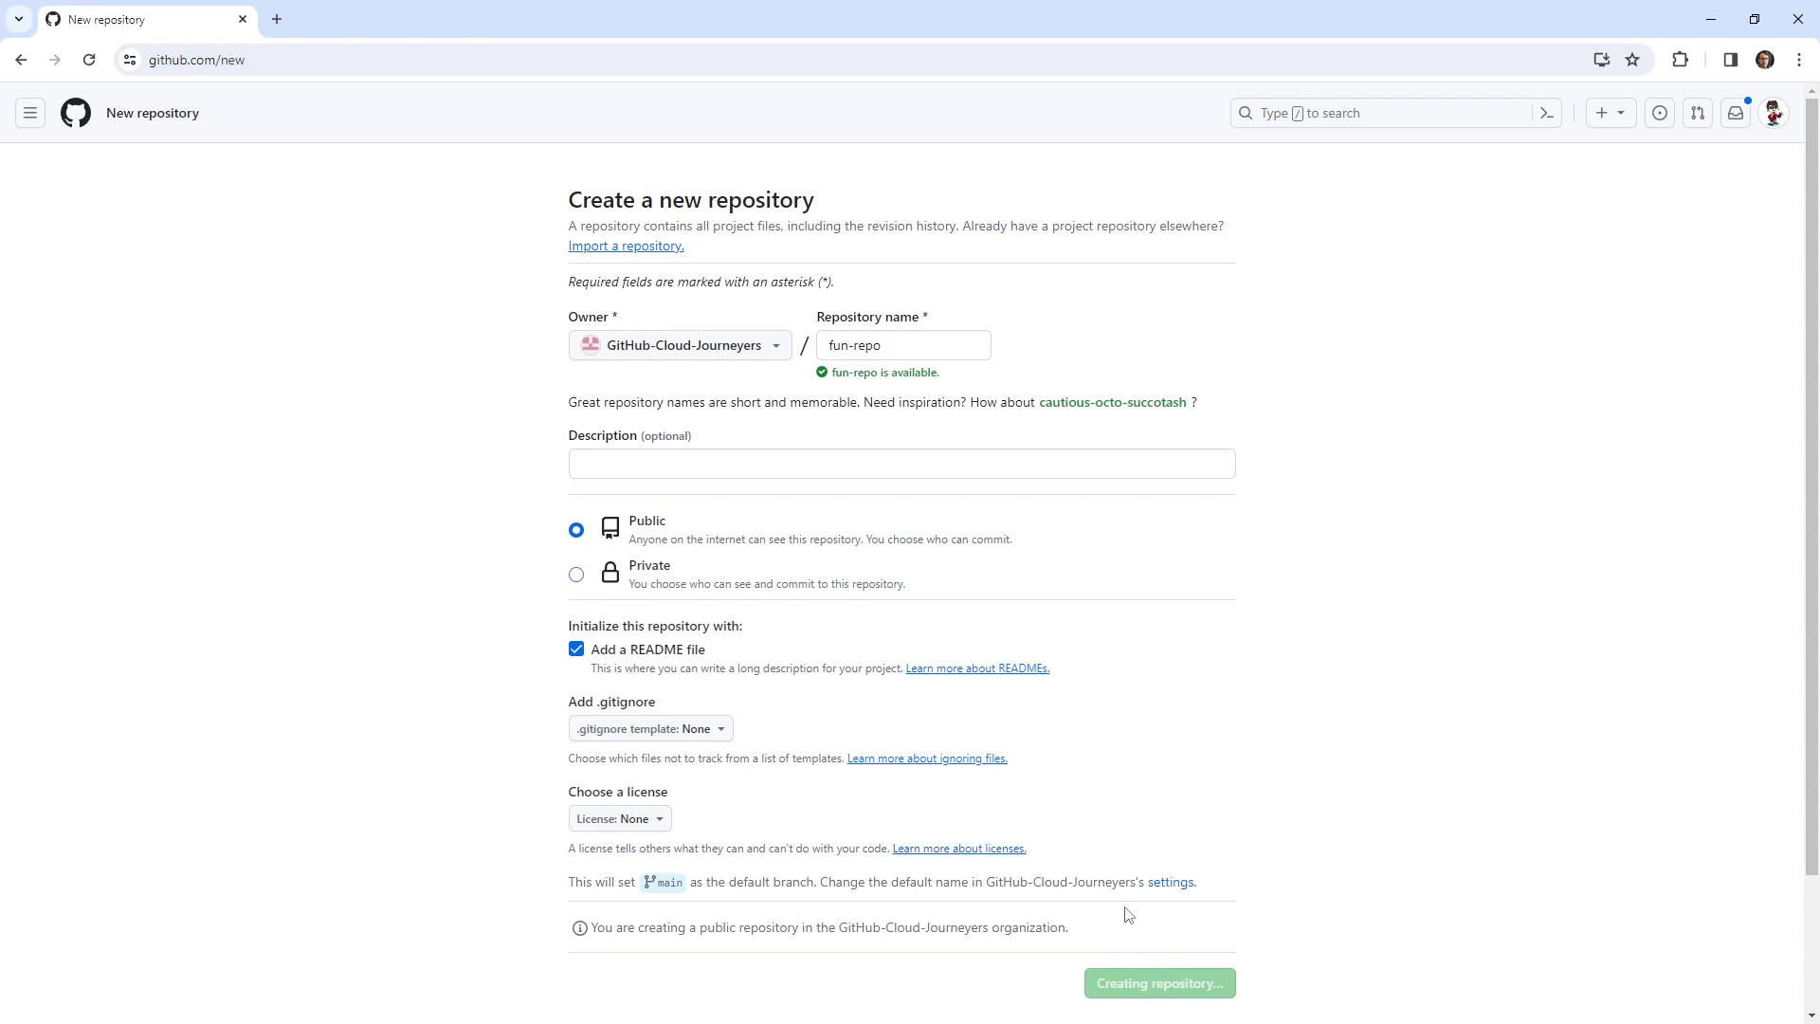
{"action": "left_click", "coordinate": [1156, 982]}
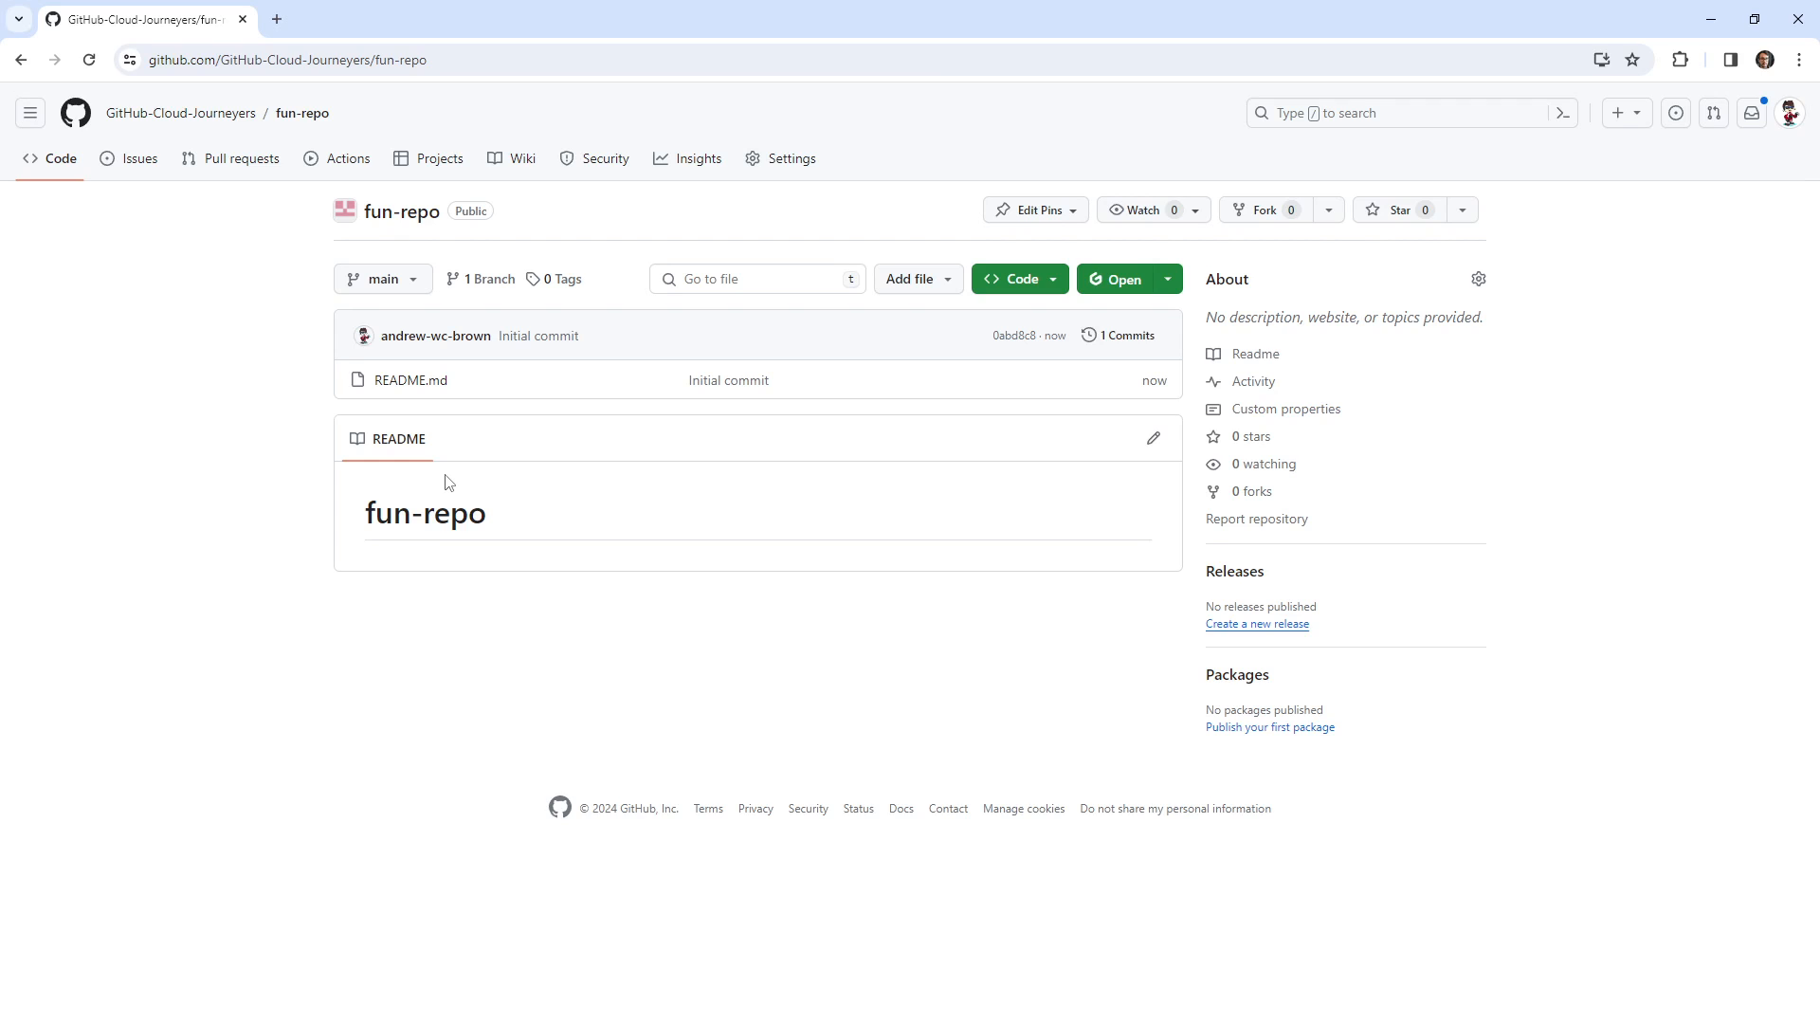
{"action": "mouse_move", "coordinate": [285, 221]}
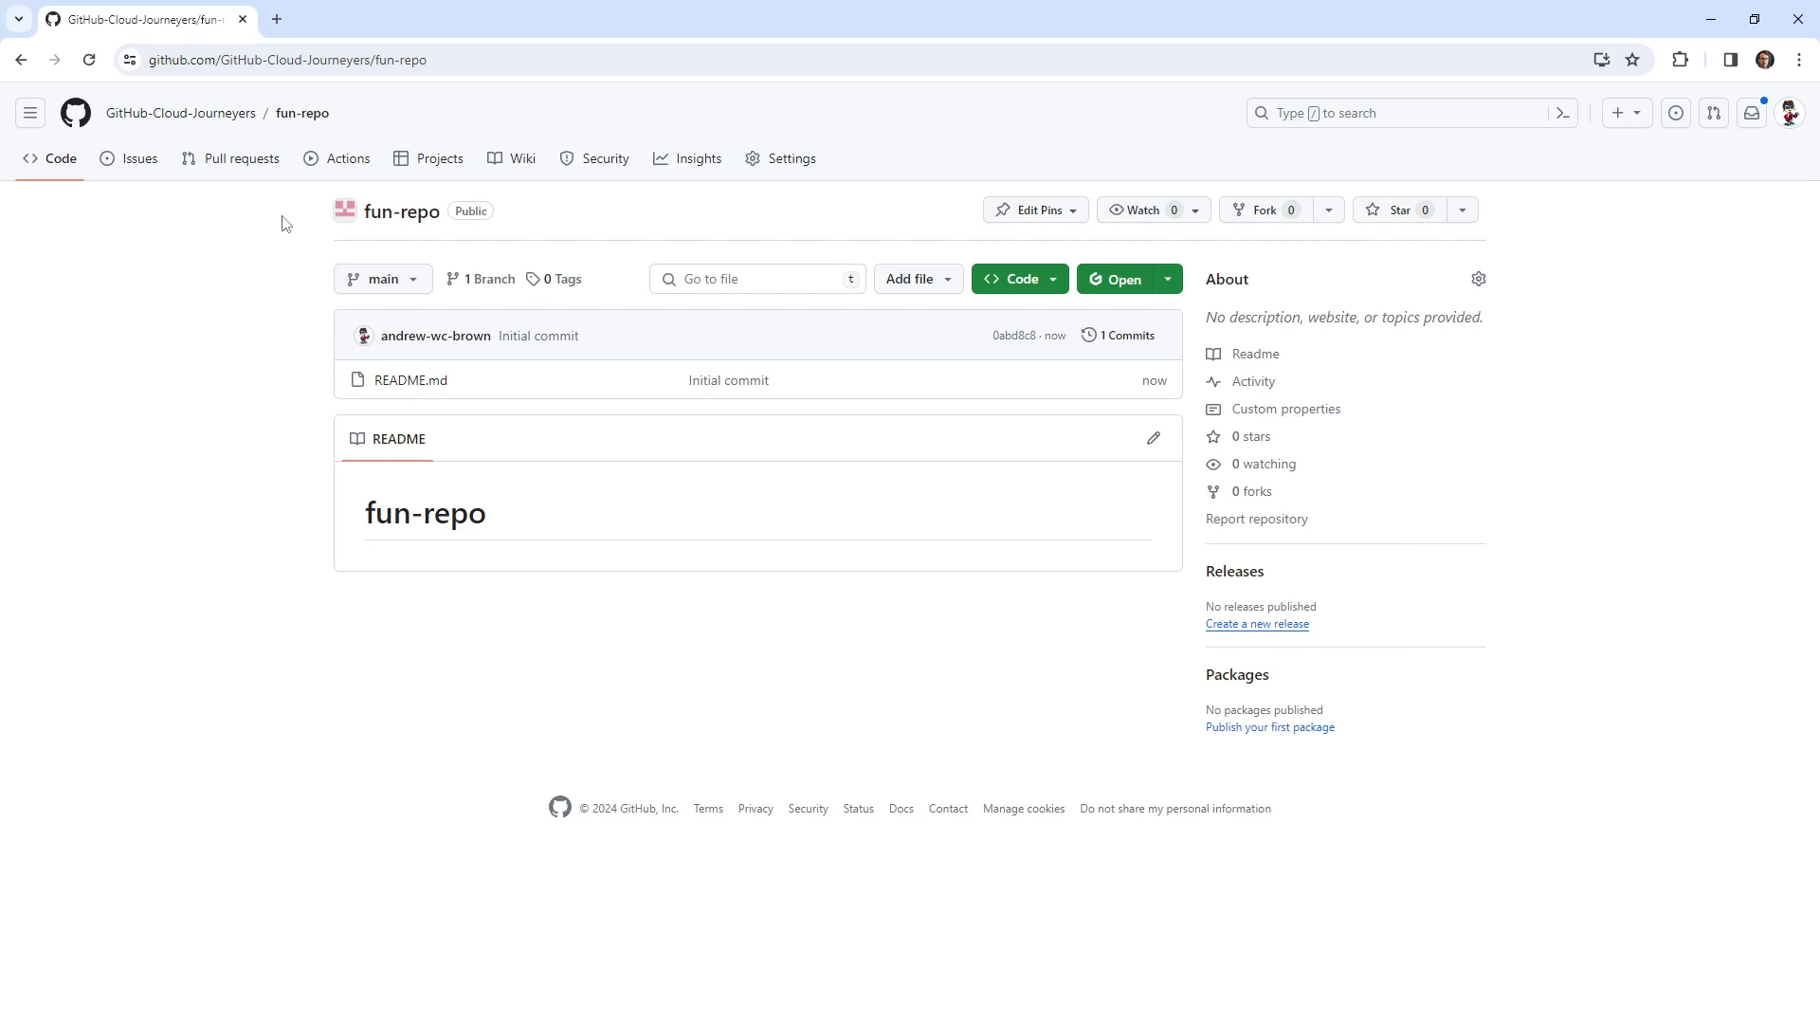
{"action": "left_click", "coordinate": [239, 157]}
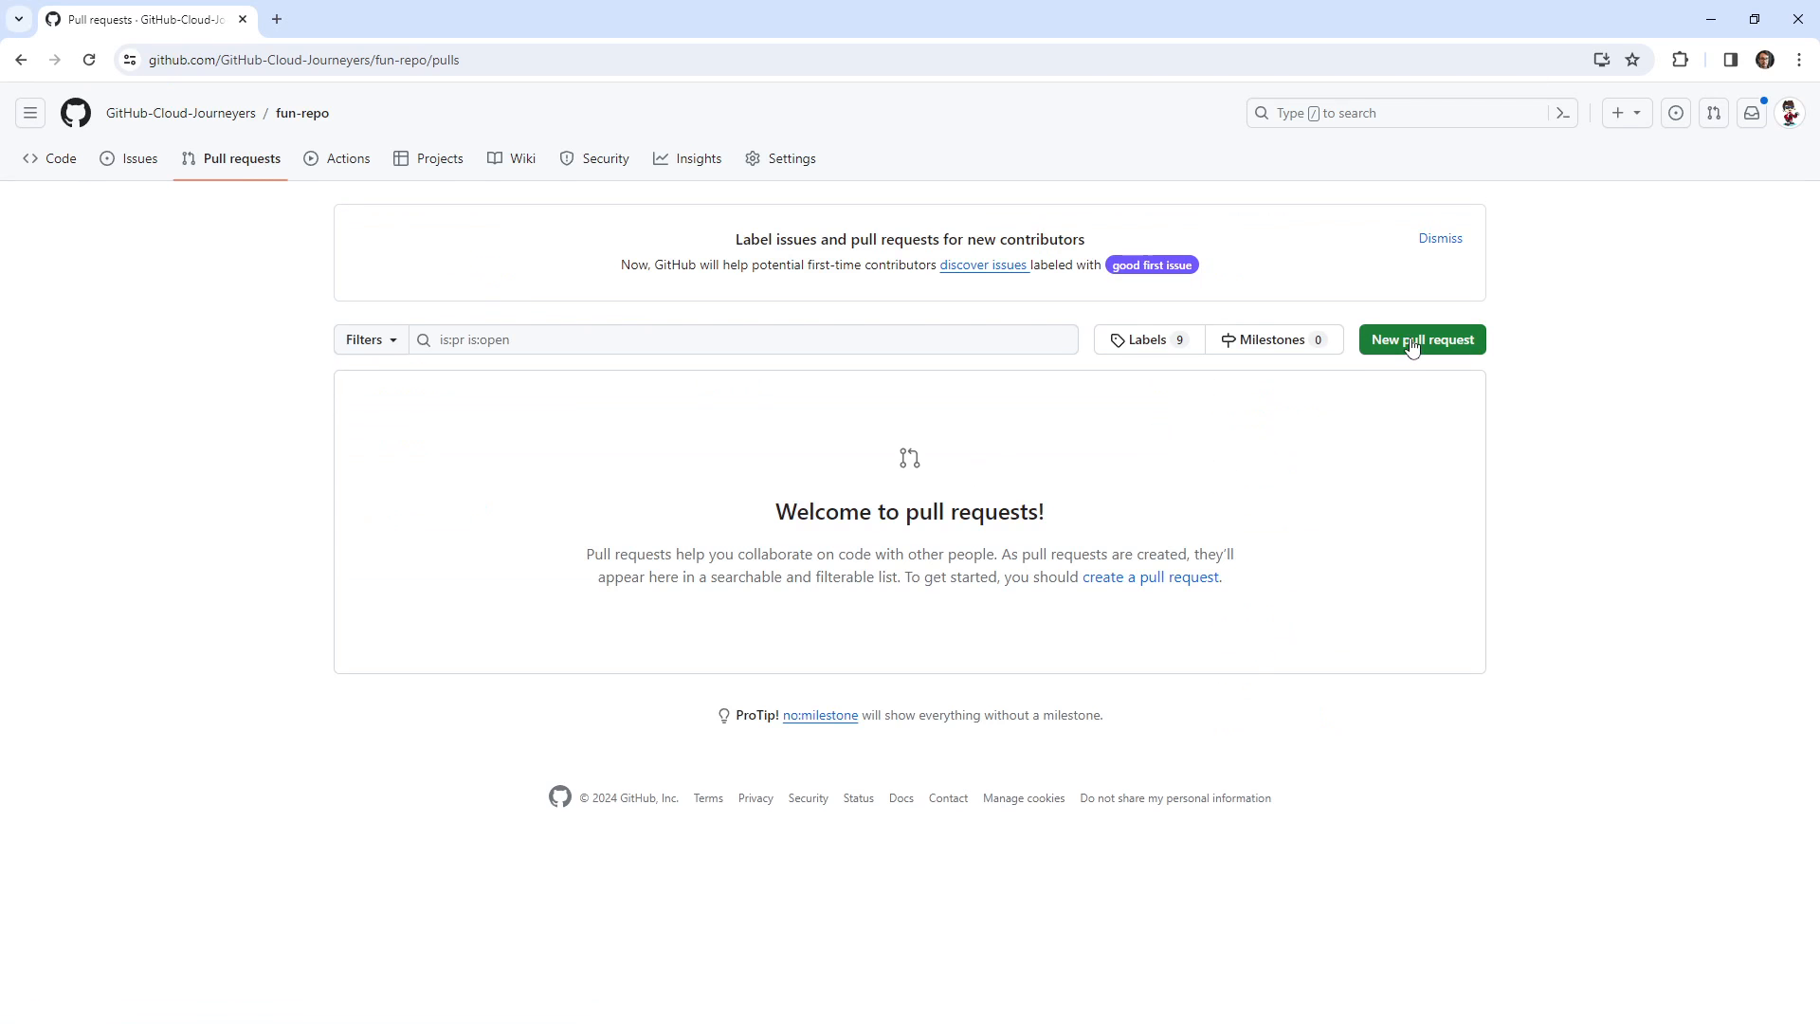
{"action": "left_click", "coordinate": [1420, 339]}
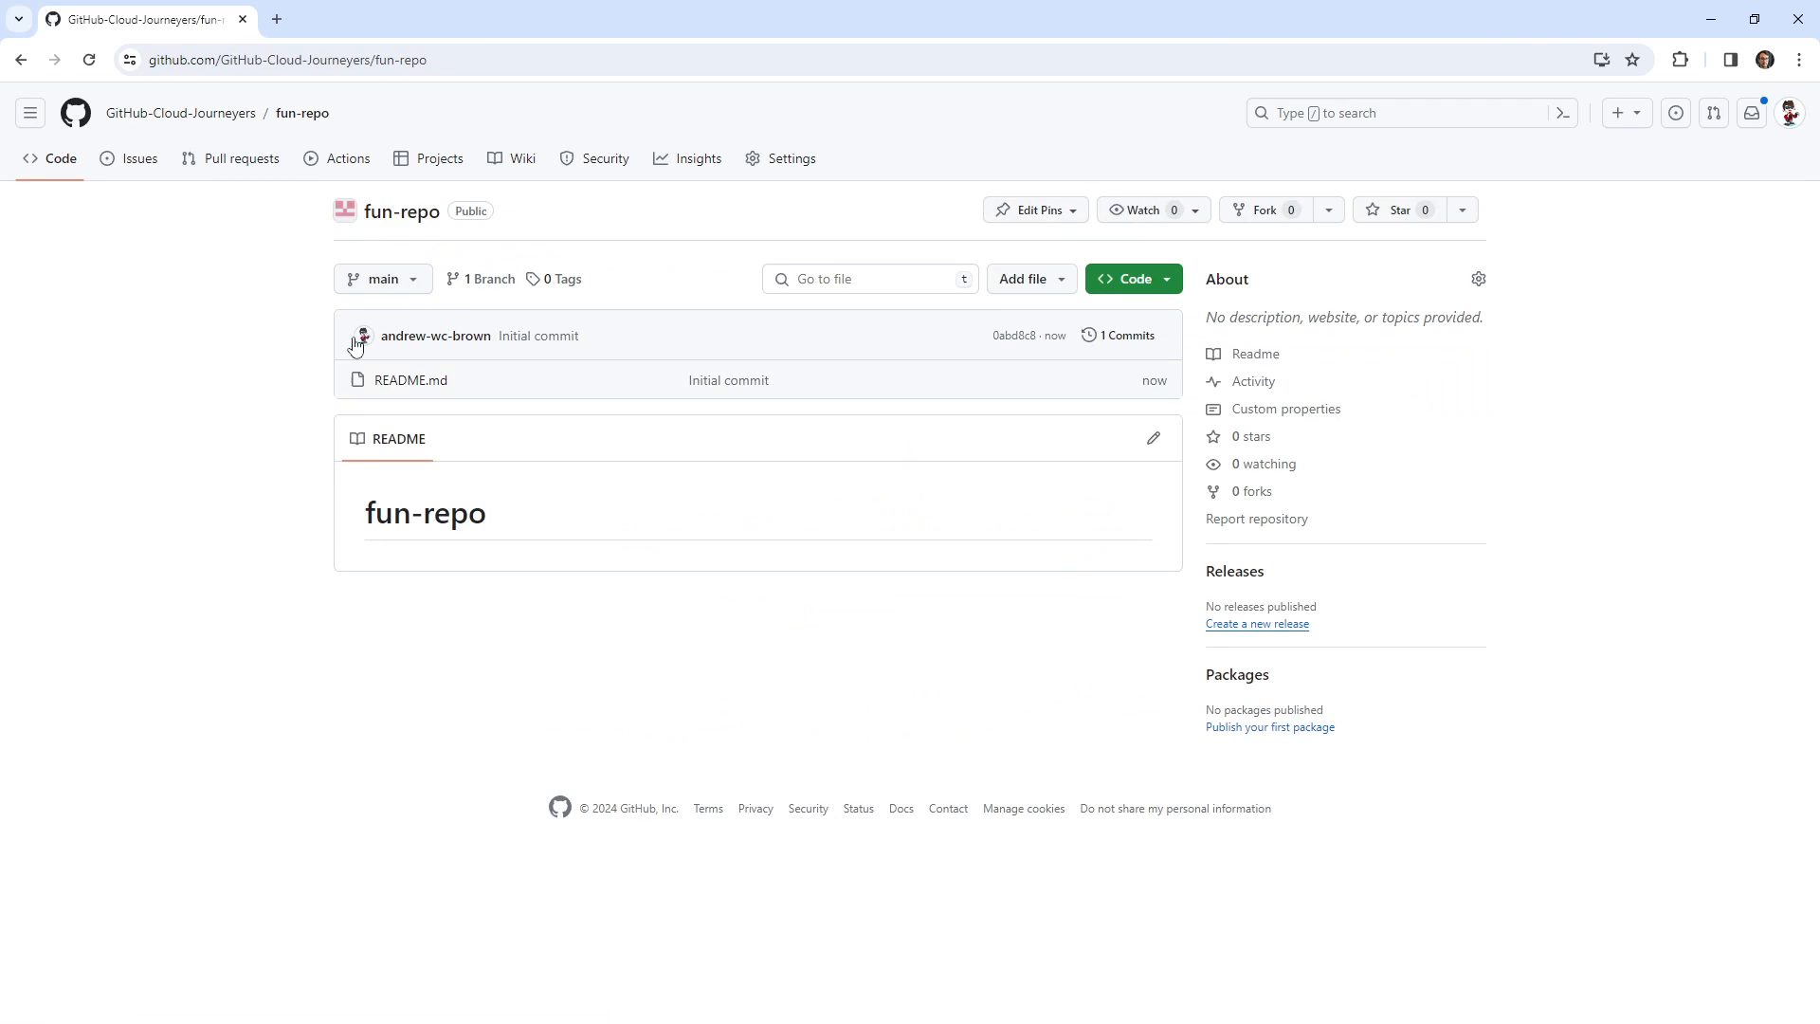
Step: Create a new branch named dev from main in fun-repo
{"action": "left_click", "coordinate": [485, 278]}
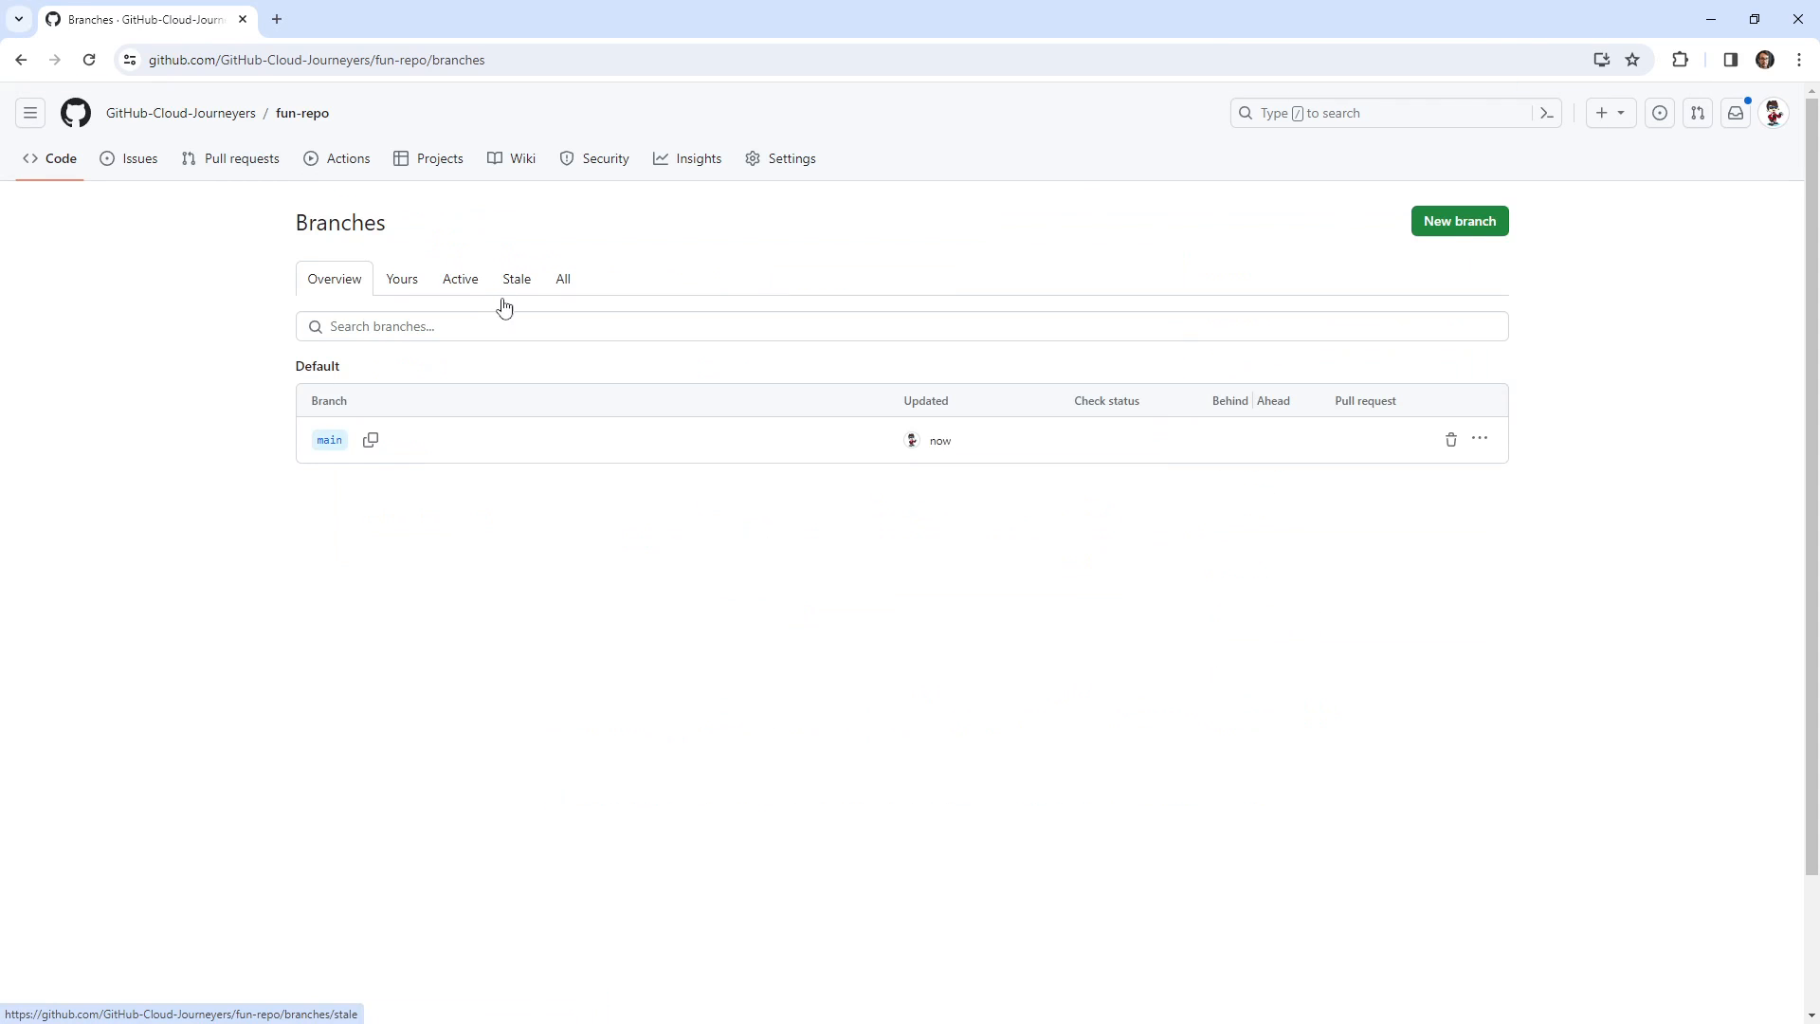
{"action": "left_click", "coordinate": [1459, 220]}
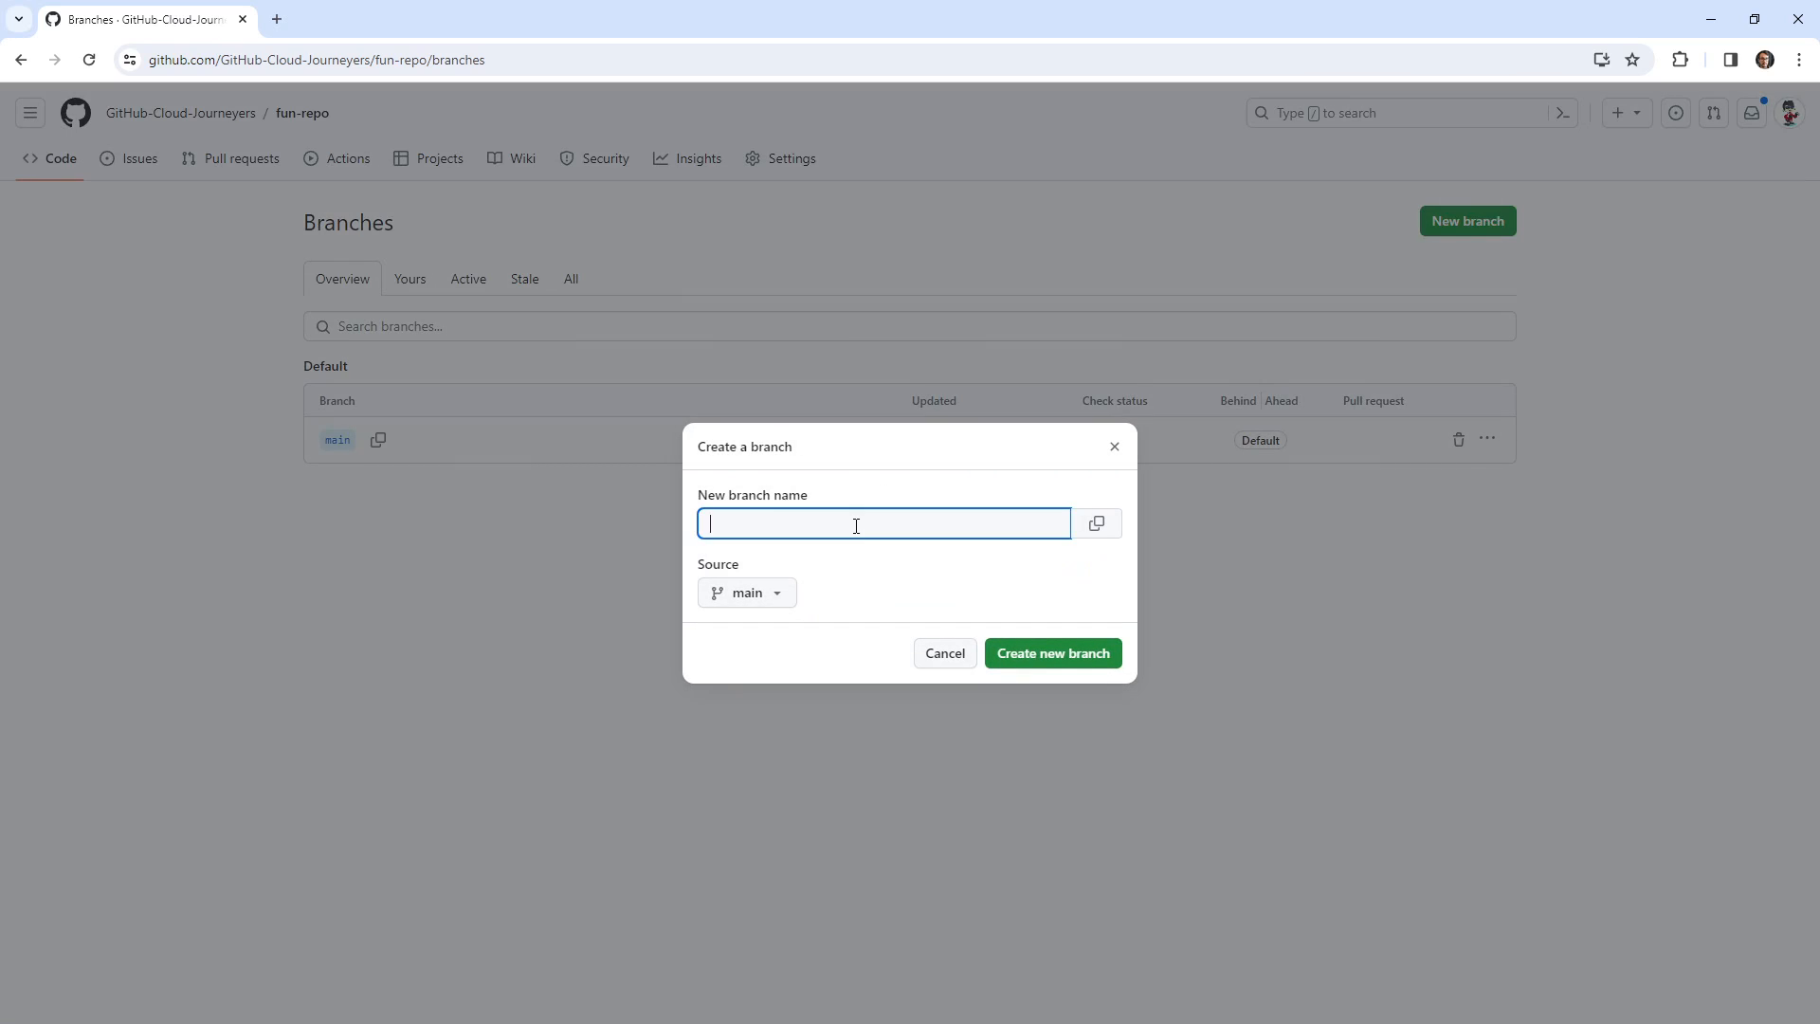
{"action": "type", "text": "dev"}
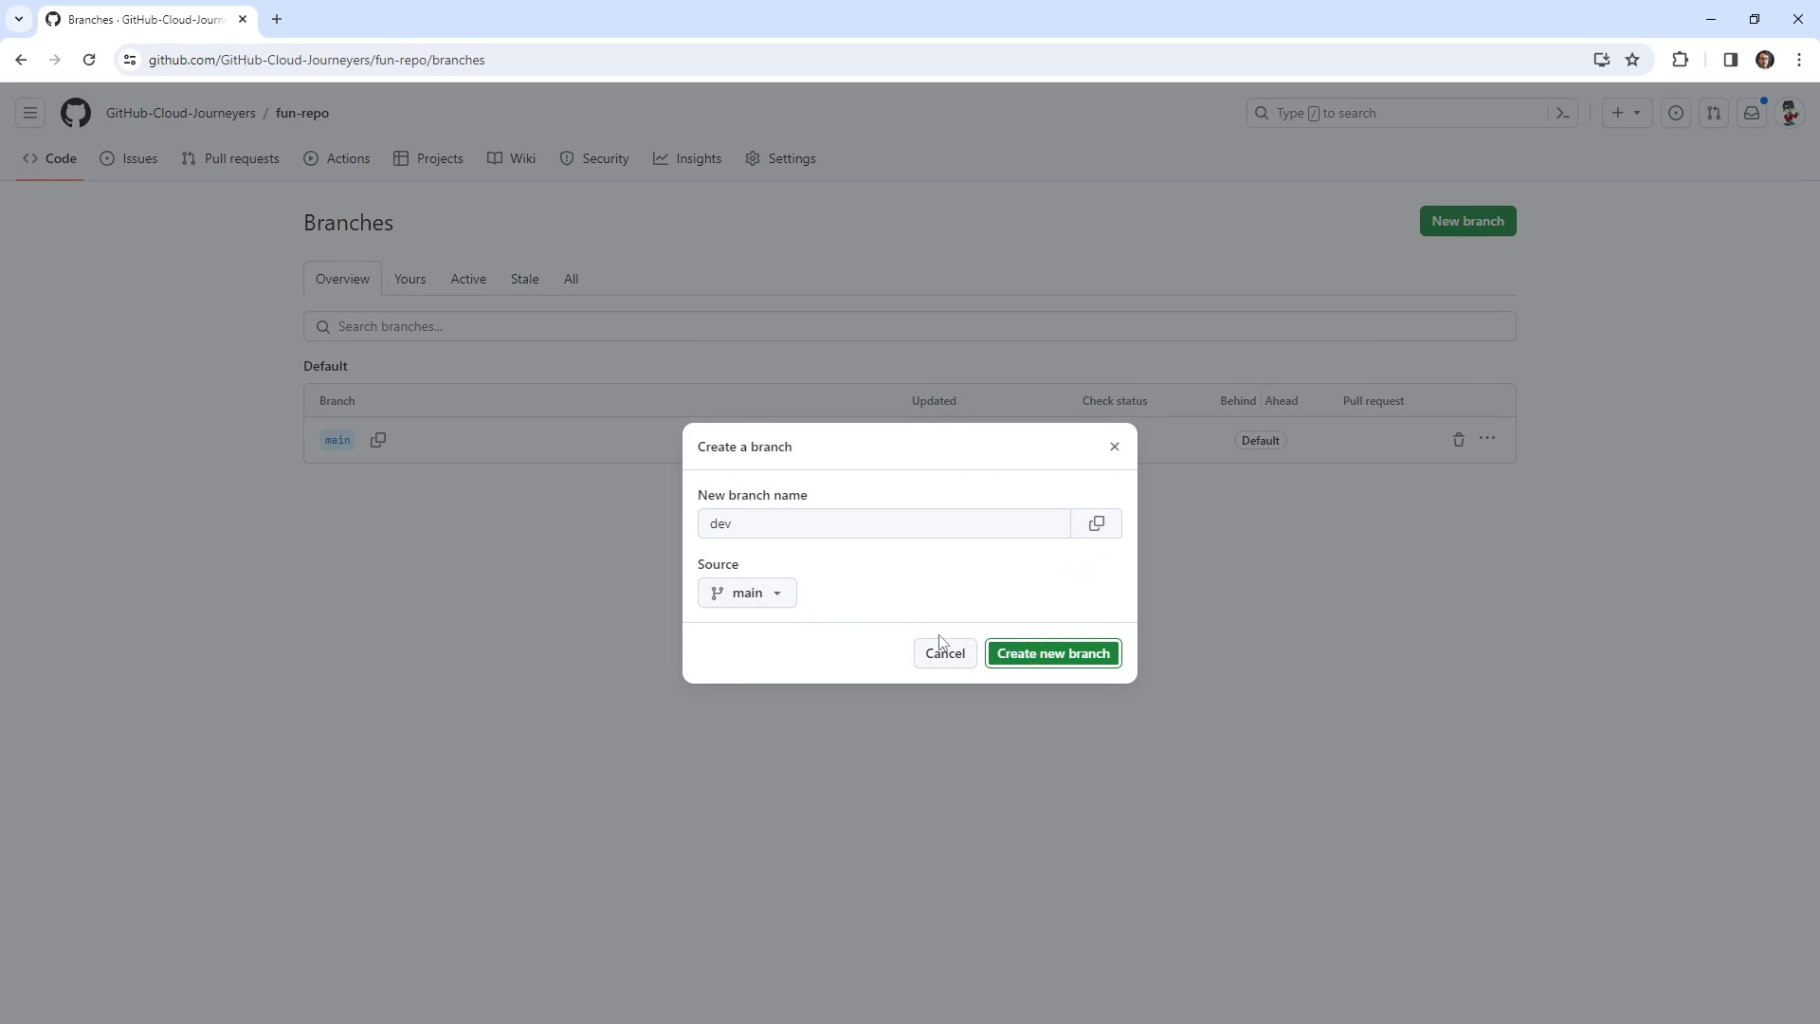
{"action": "left_click", "coordinate": [1050, 652]}
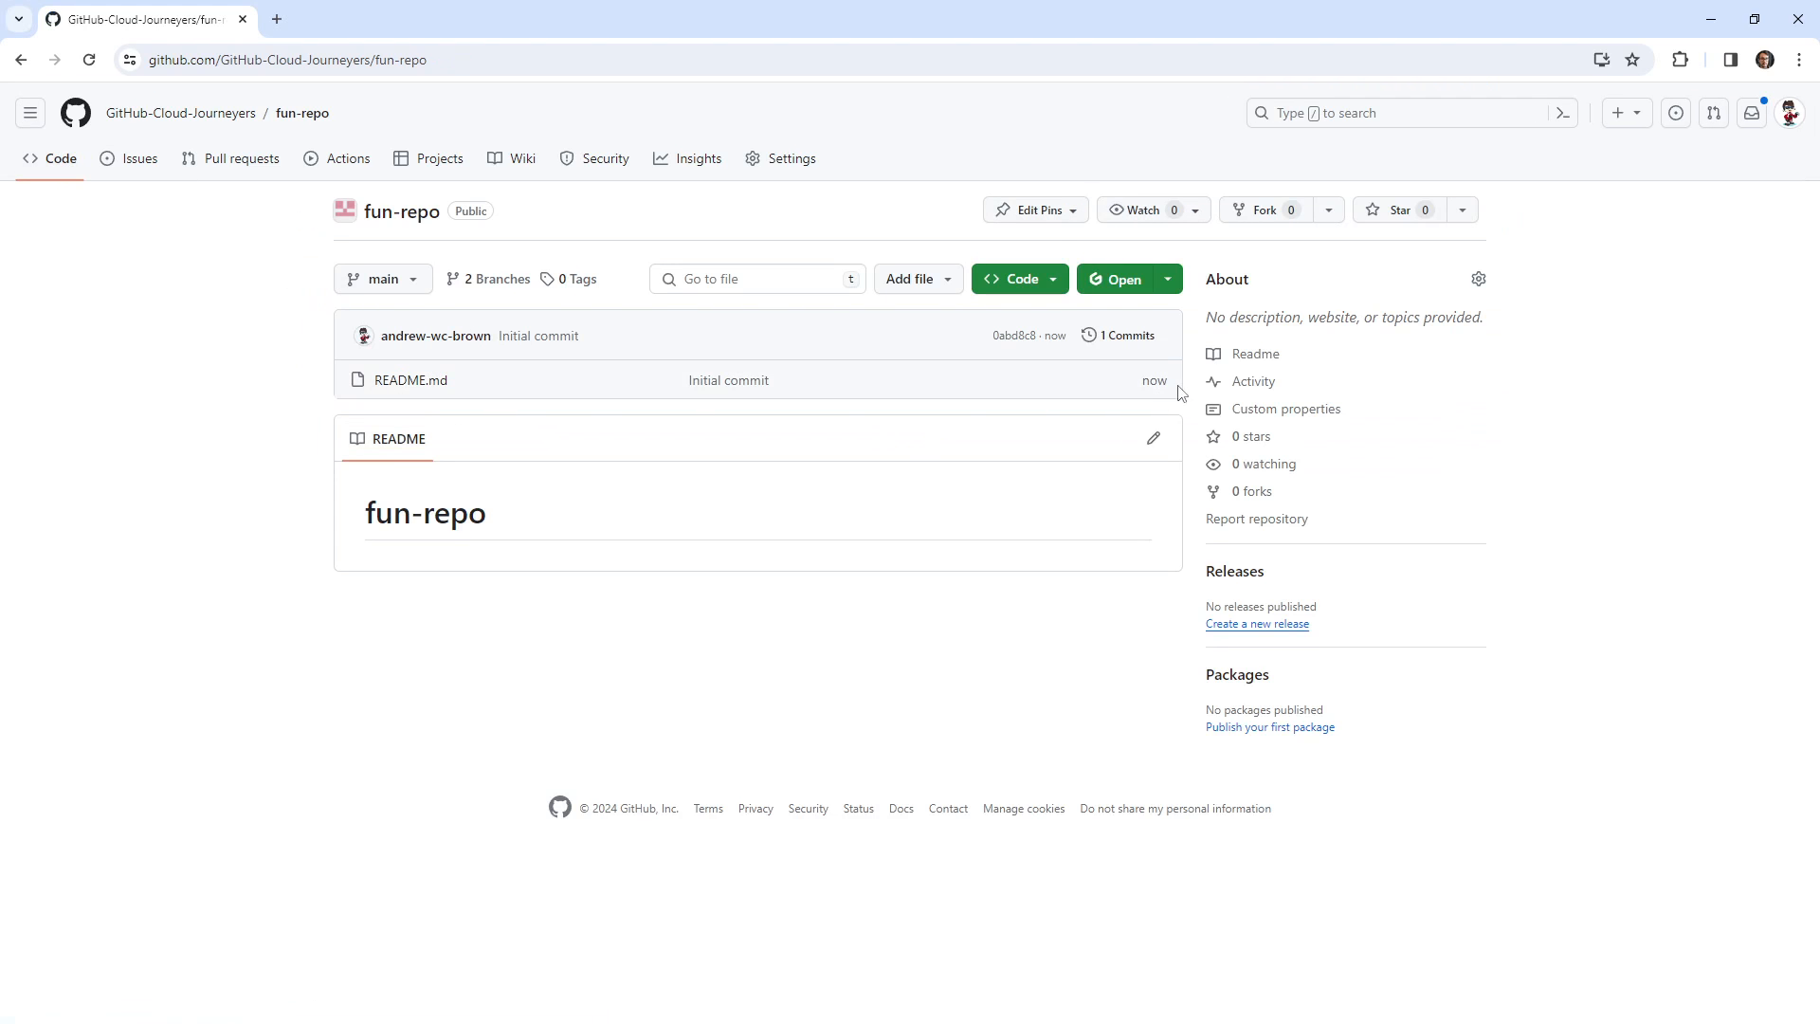
{"action": "mouse_move", "coordinate": [616, 421]}
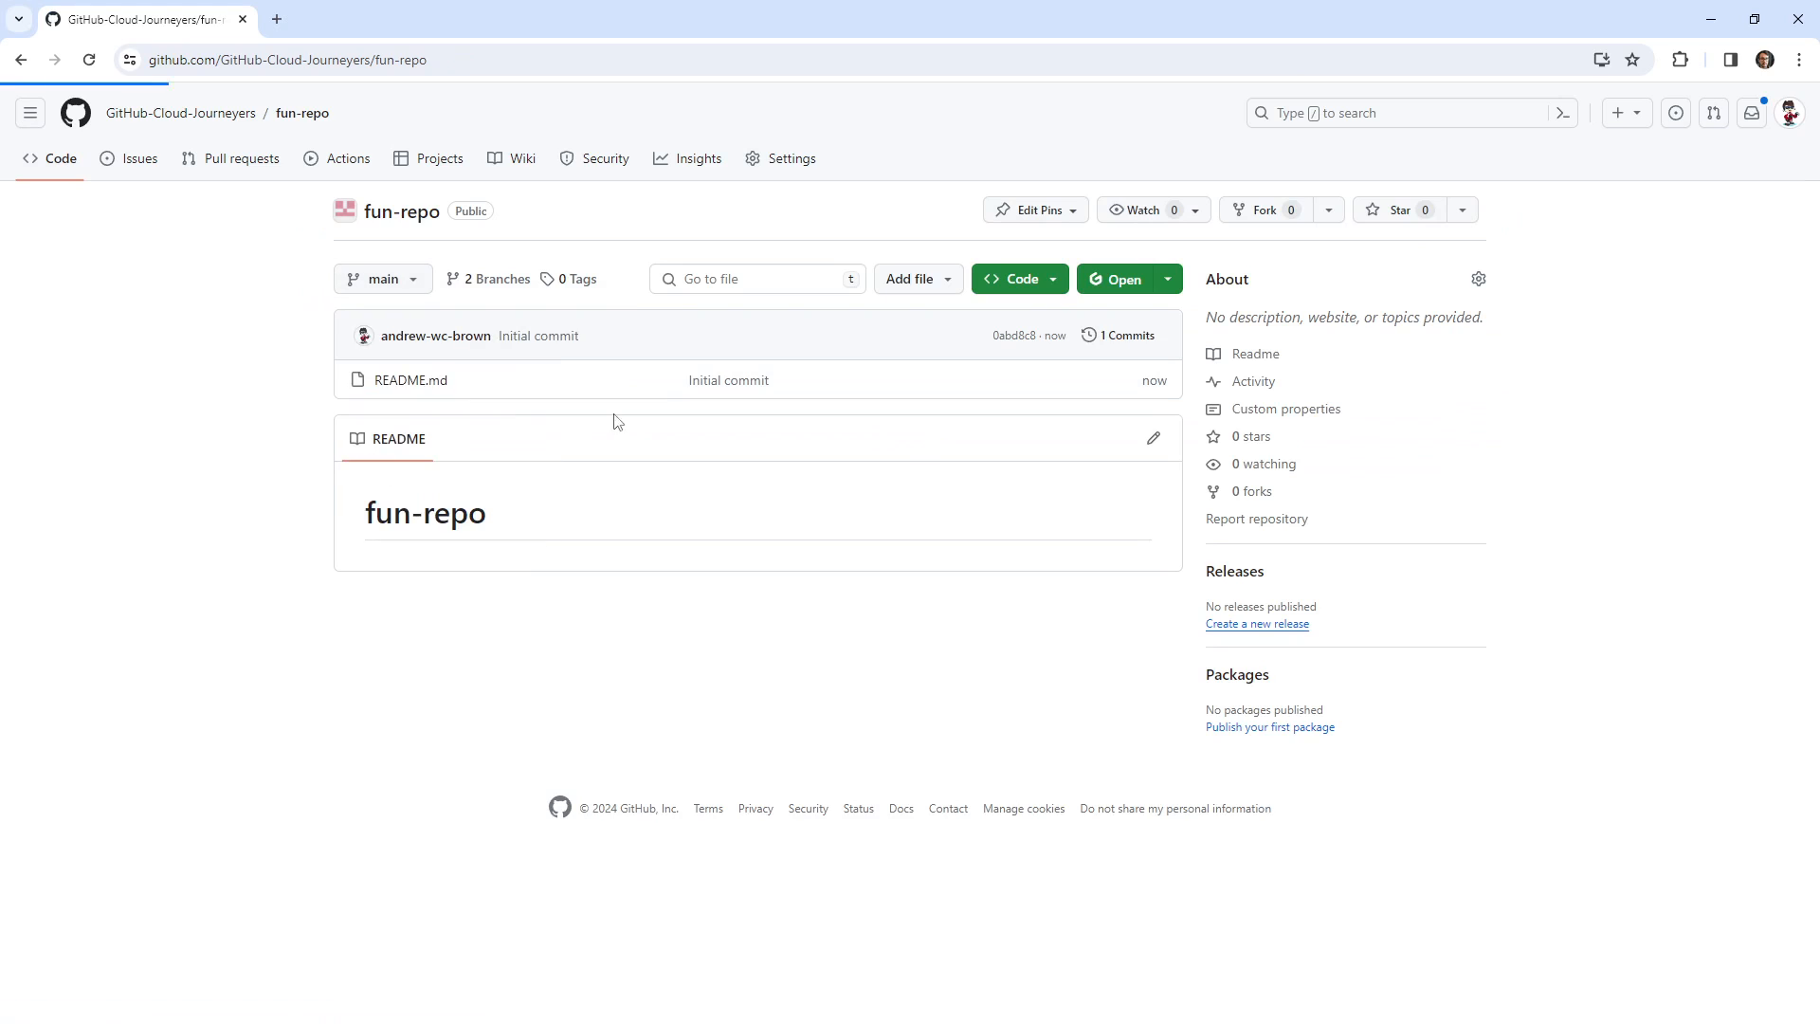
Step: On the dev branch, append !! to the README heading and commit the change
{"action": "left_click", "coordinate": [376, 279]}
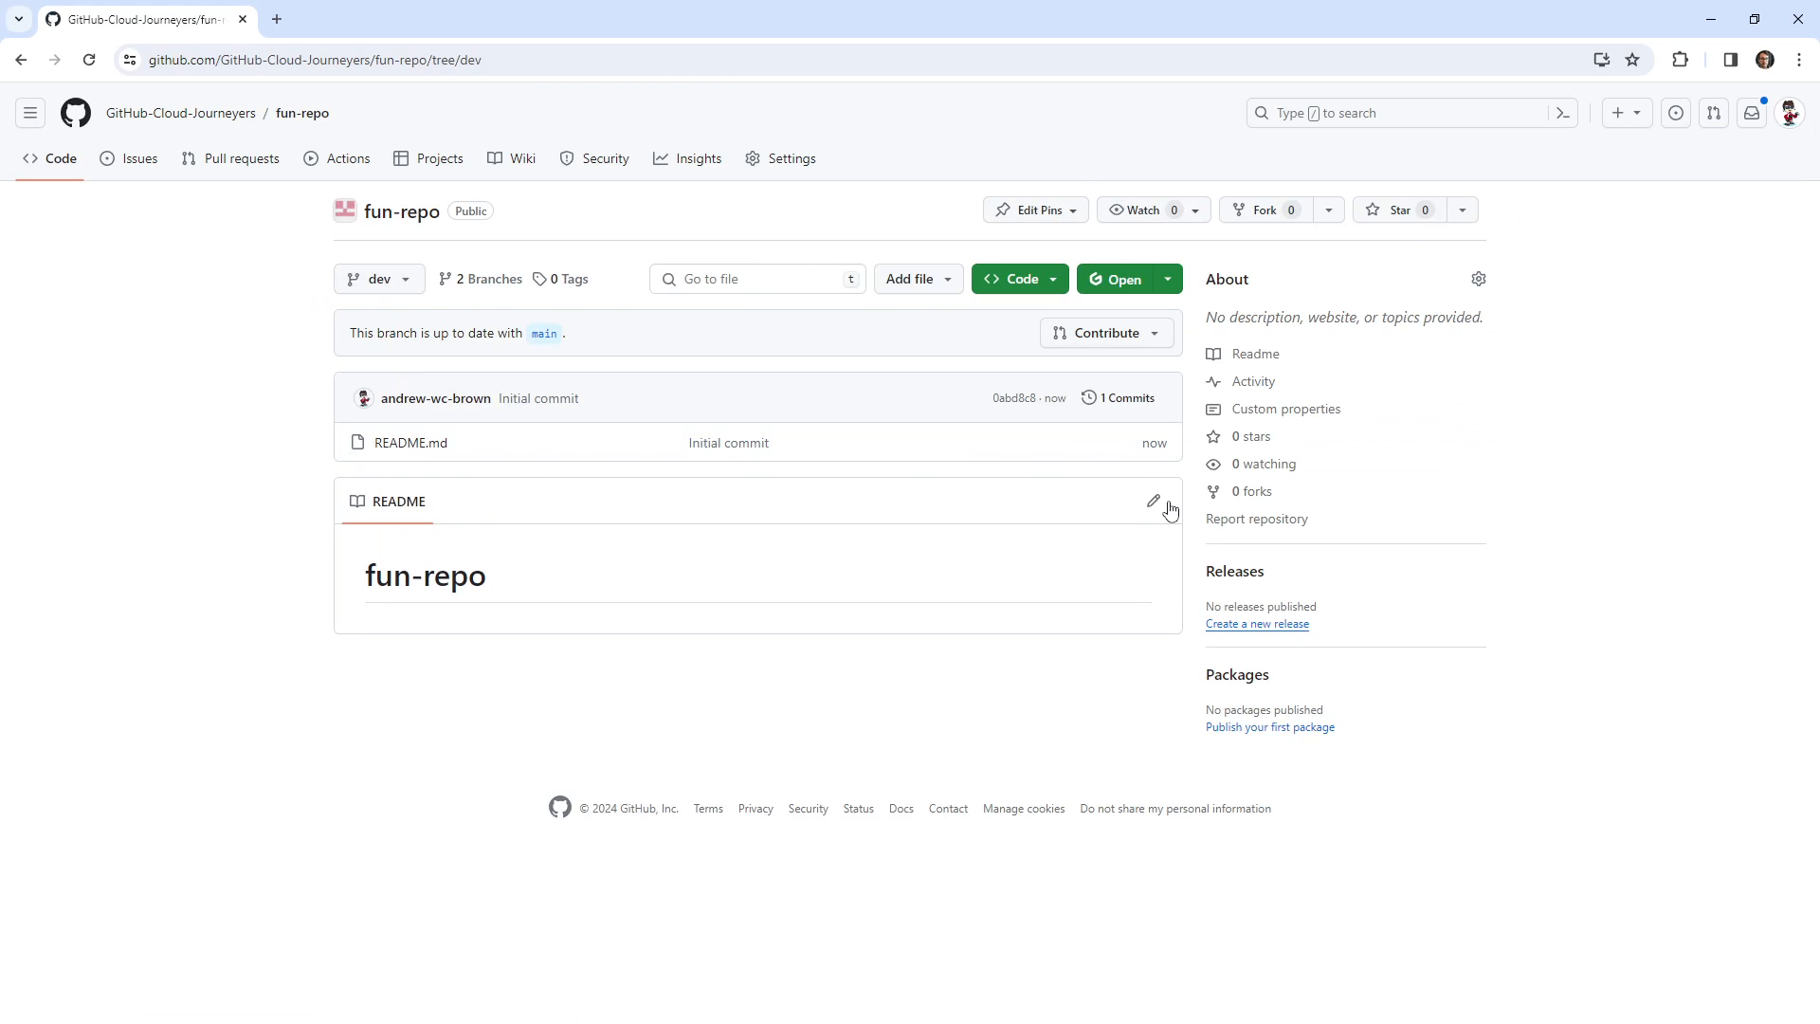
{"action": "left_click", "coordinate": [1153, 500]}
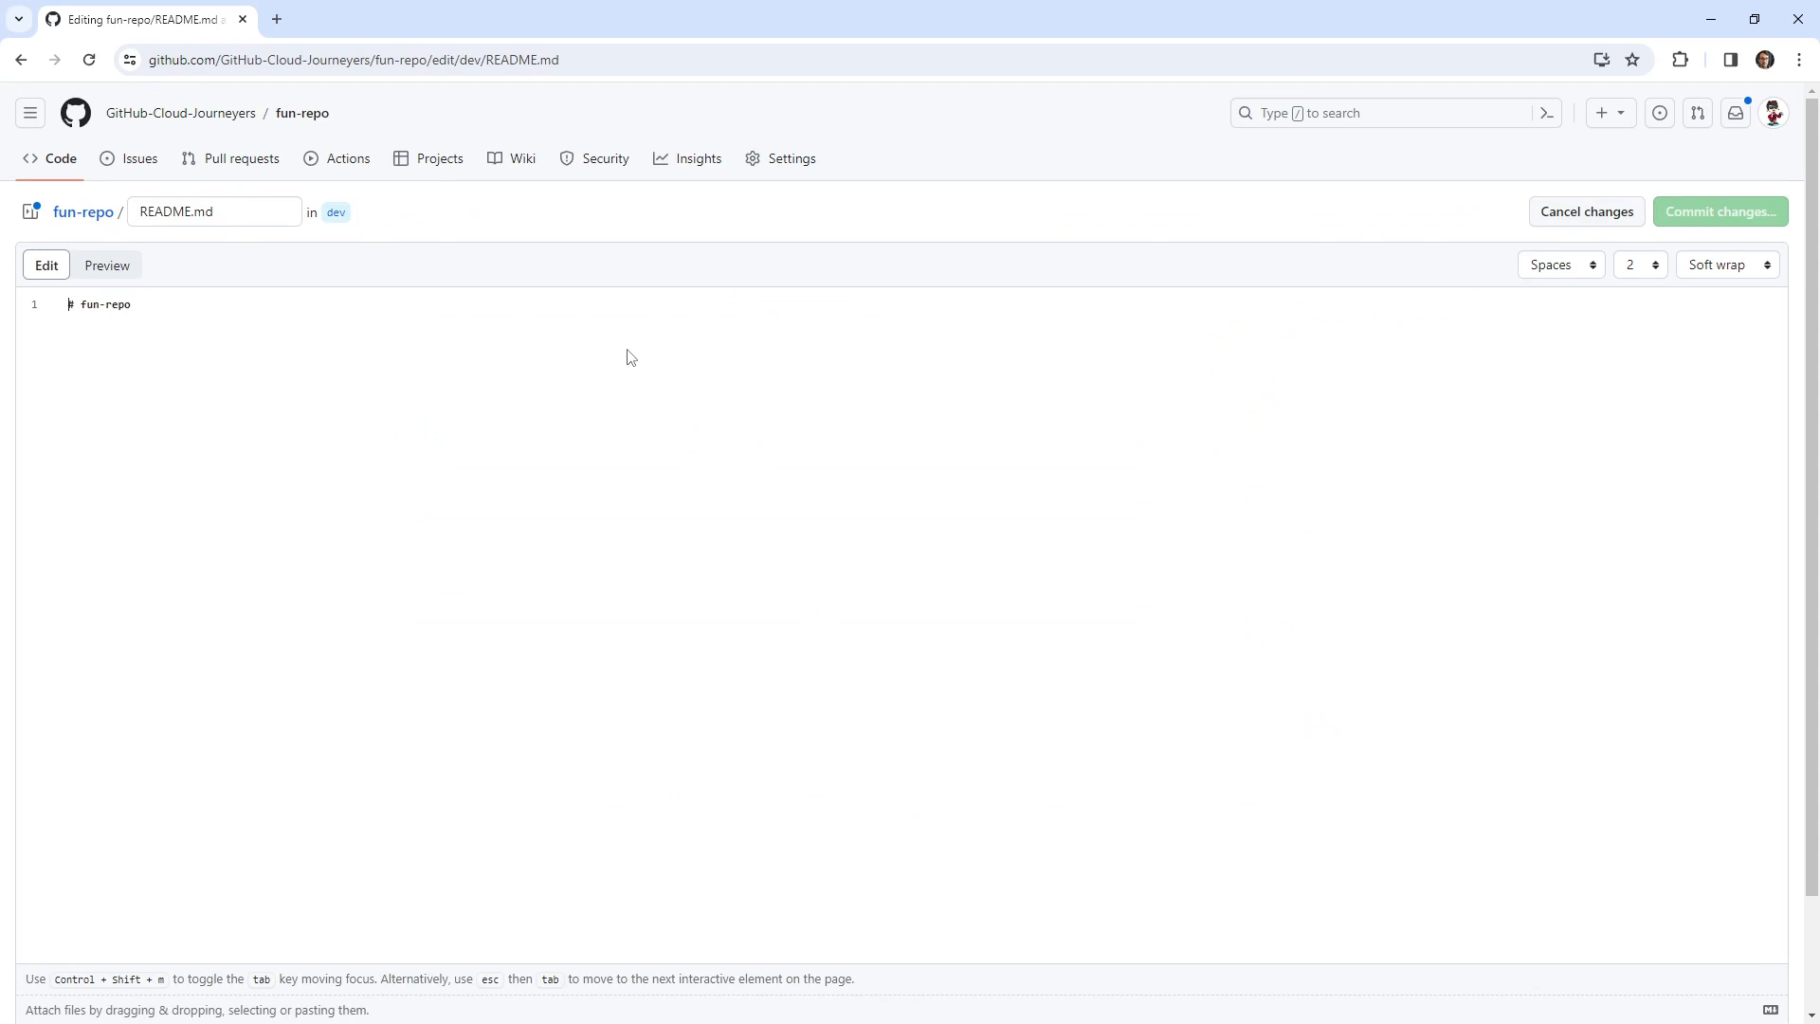
{"action": "type", "text": "!!"}
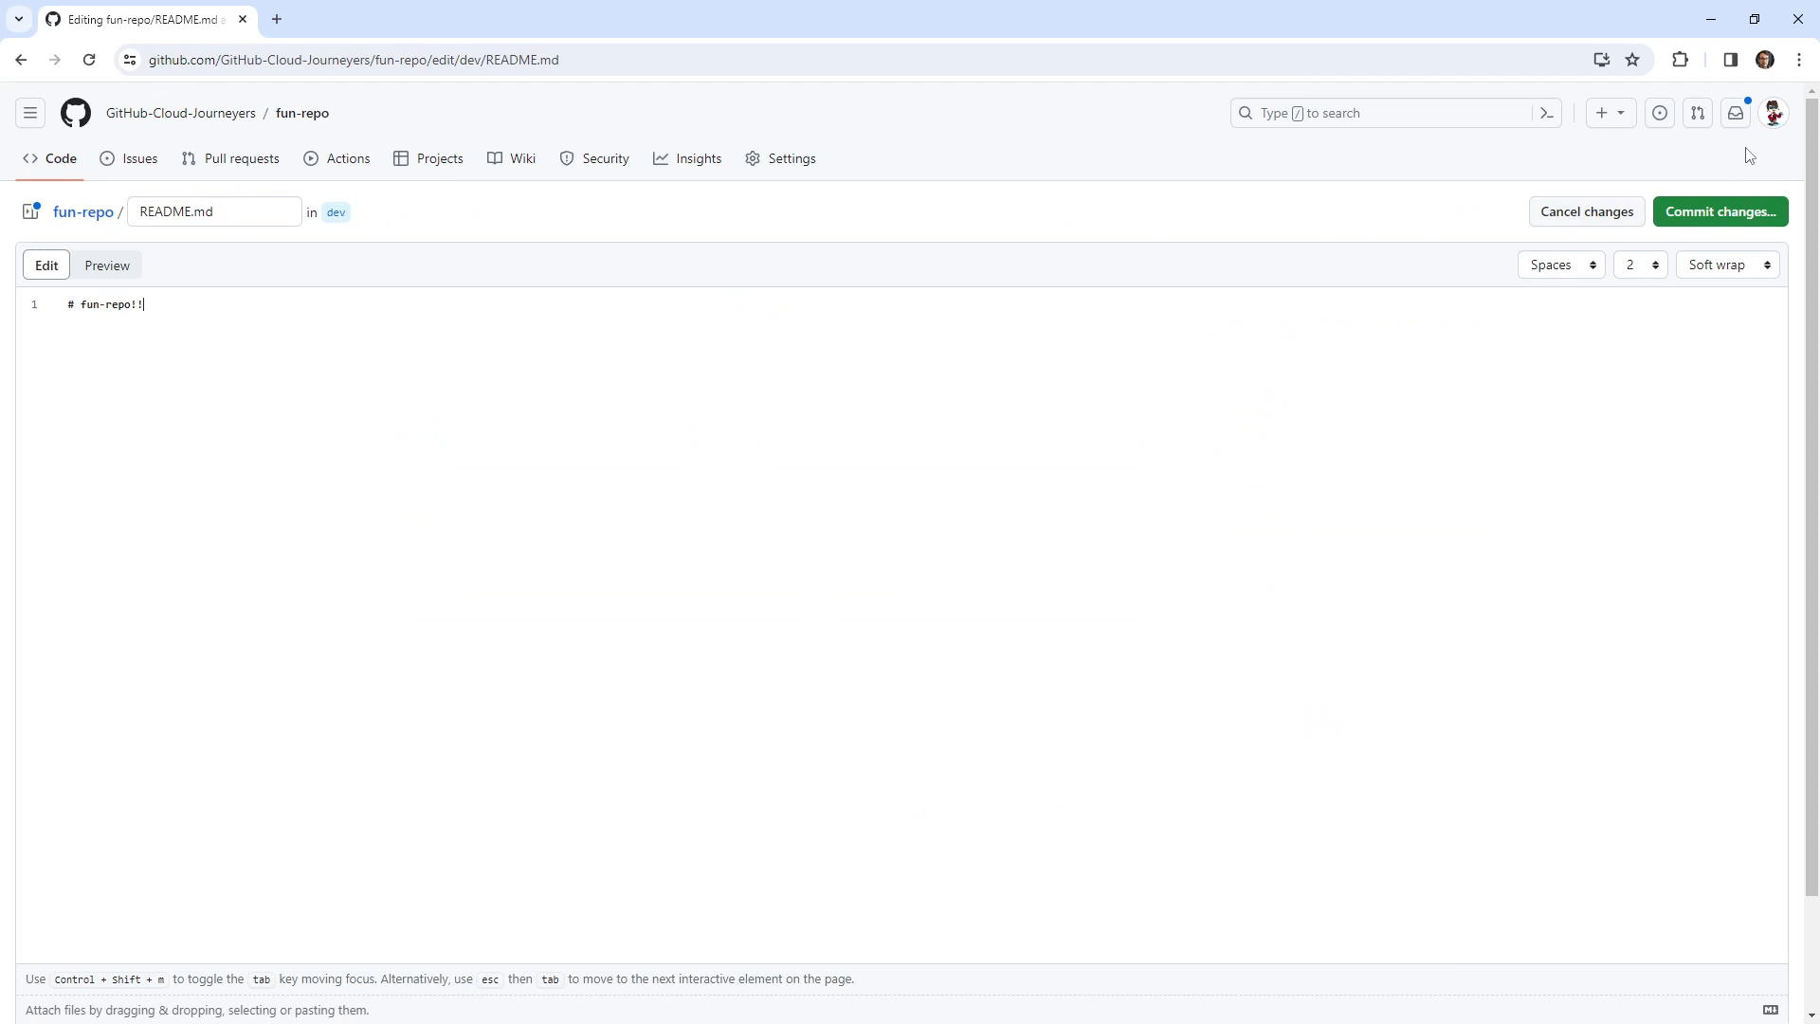
{"action": "left_click", "coordinate": [1720, 210]}
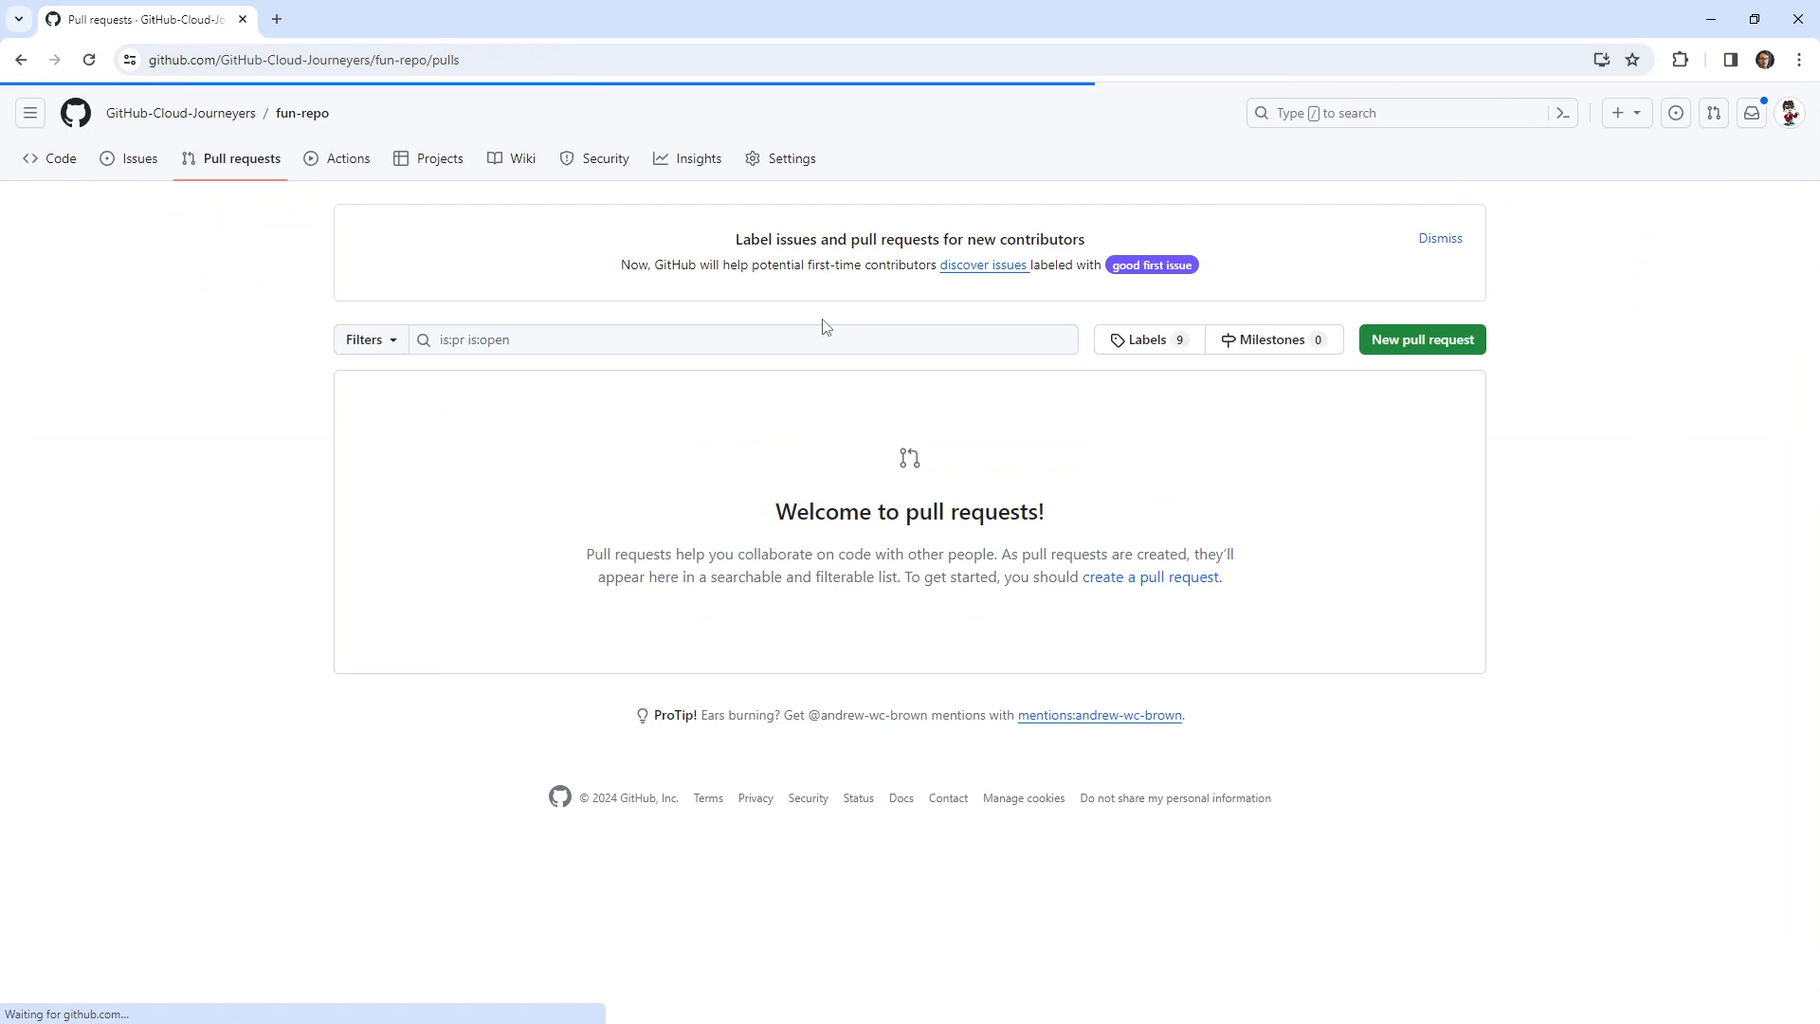
Step: Start a new pull request comparing dev against main
{"action": "left_click", "coordinate": [1420, 339]}
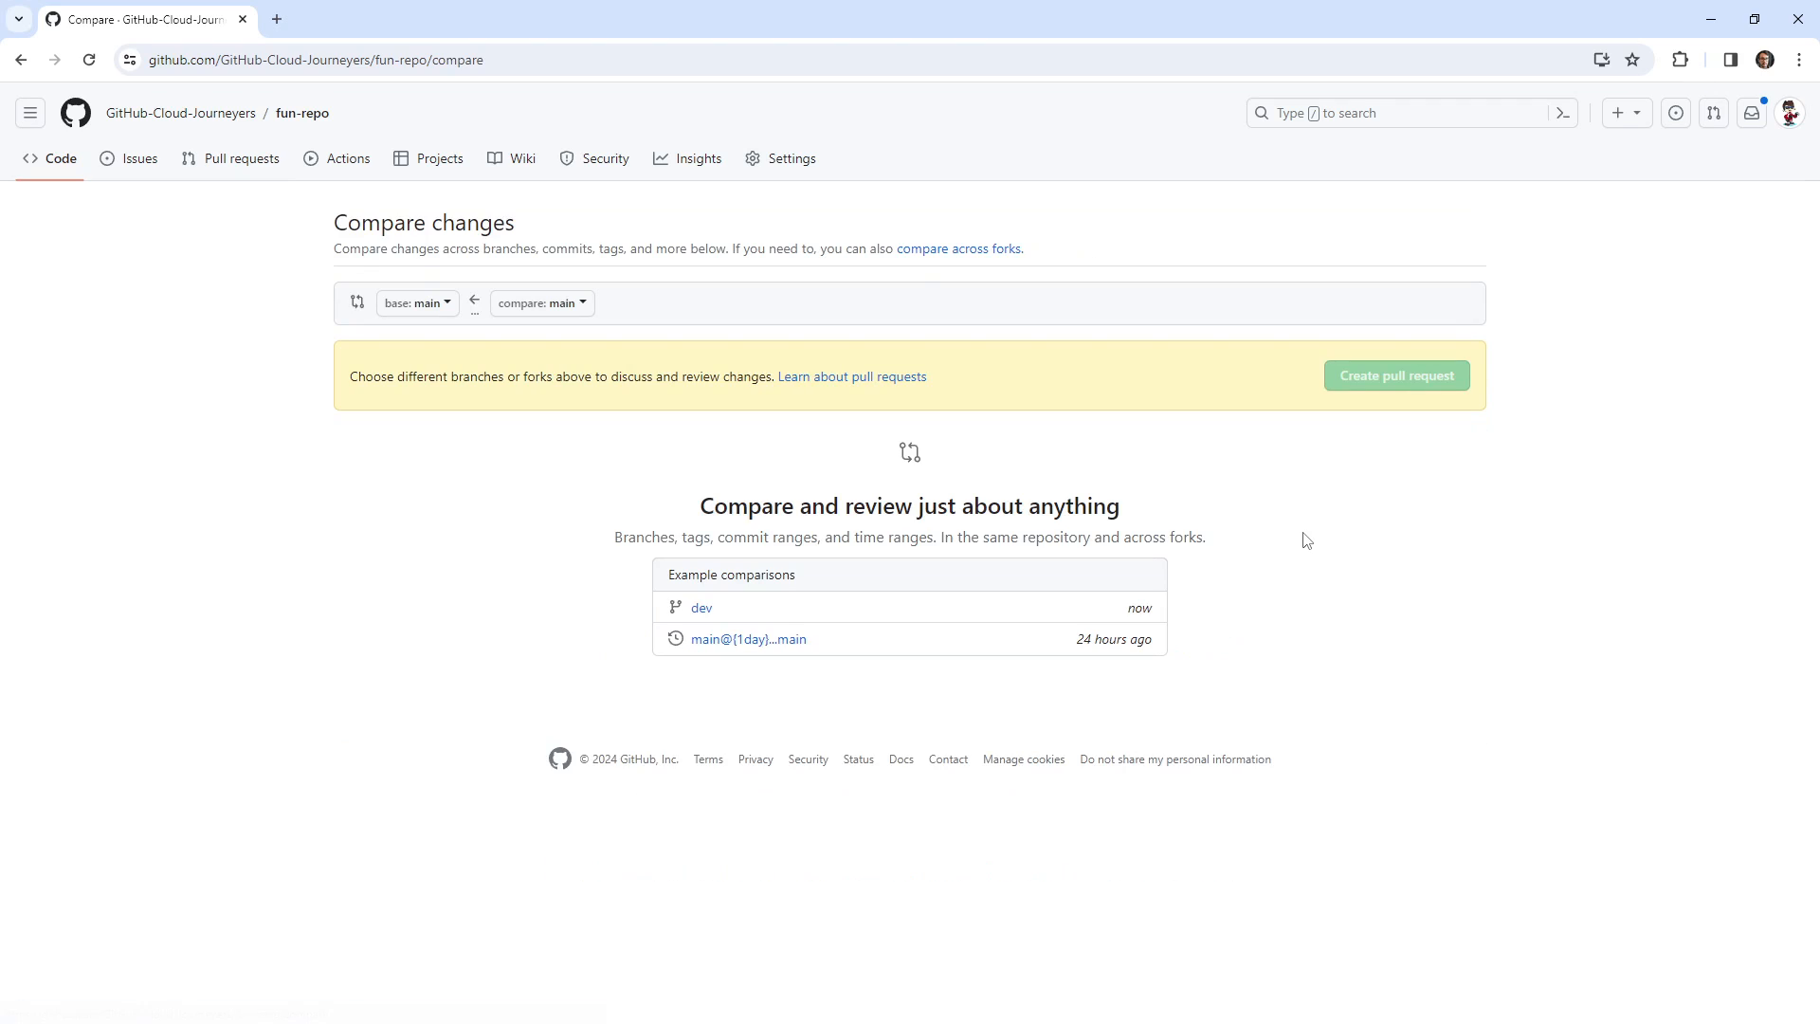
{"action": "left_click", "coordinate": [540, 303]}
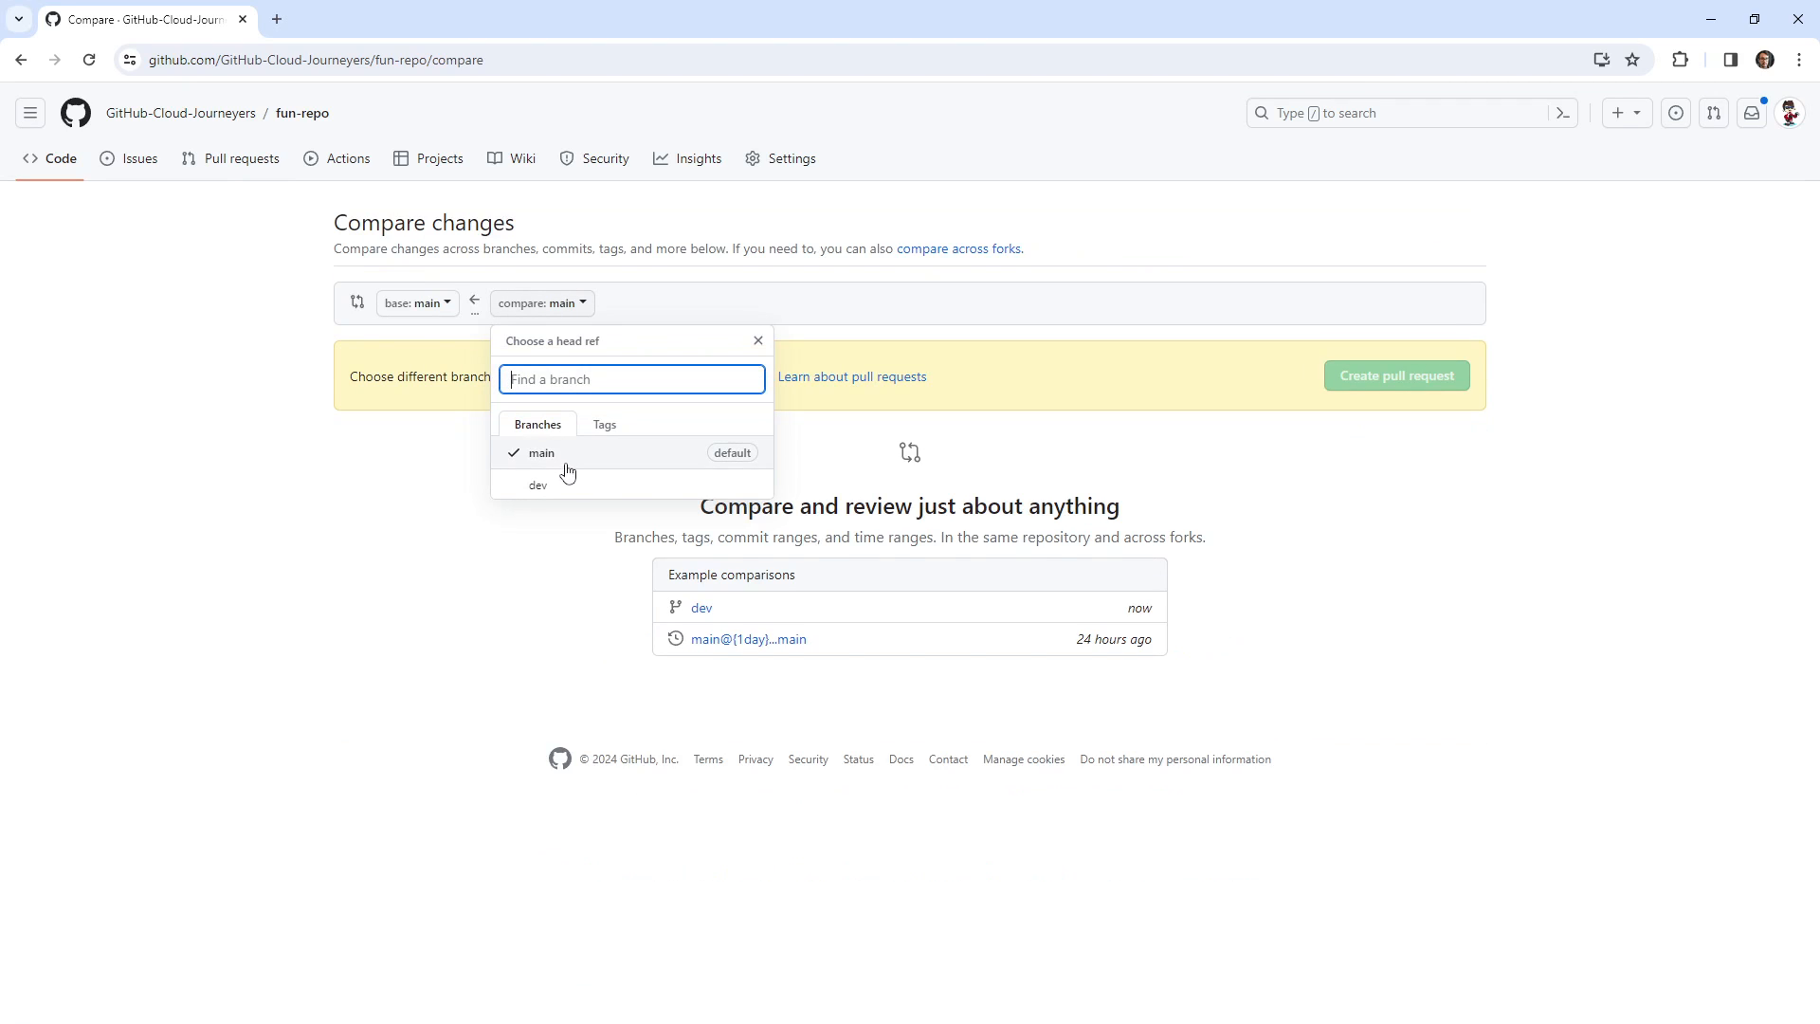
{"action": "left_click", "coordinate": [537, 486]}
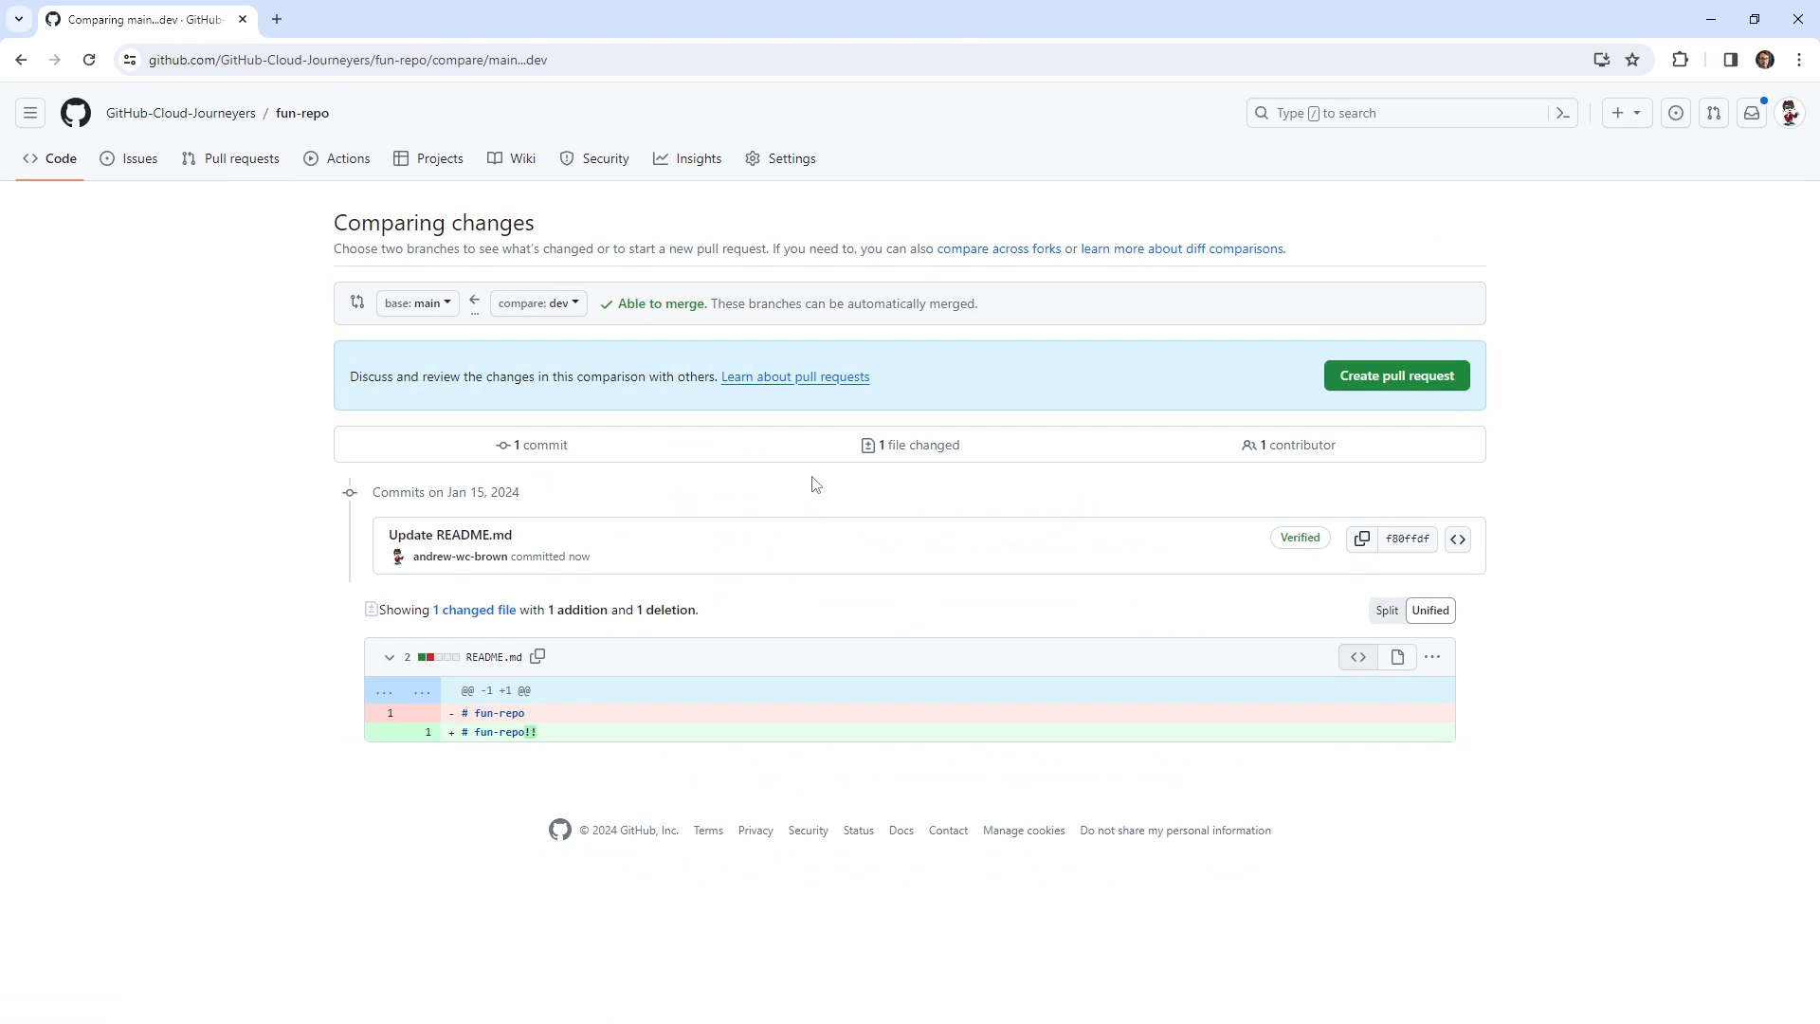
Step: Proceed to the pull request form and choose Create draft pull request
{"action": "left_click", "coordinate": [1393, 375]}
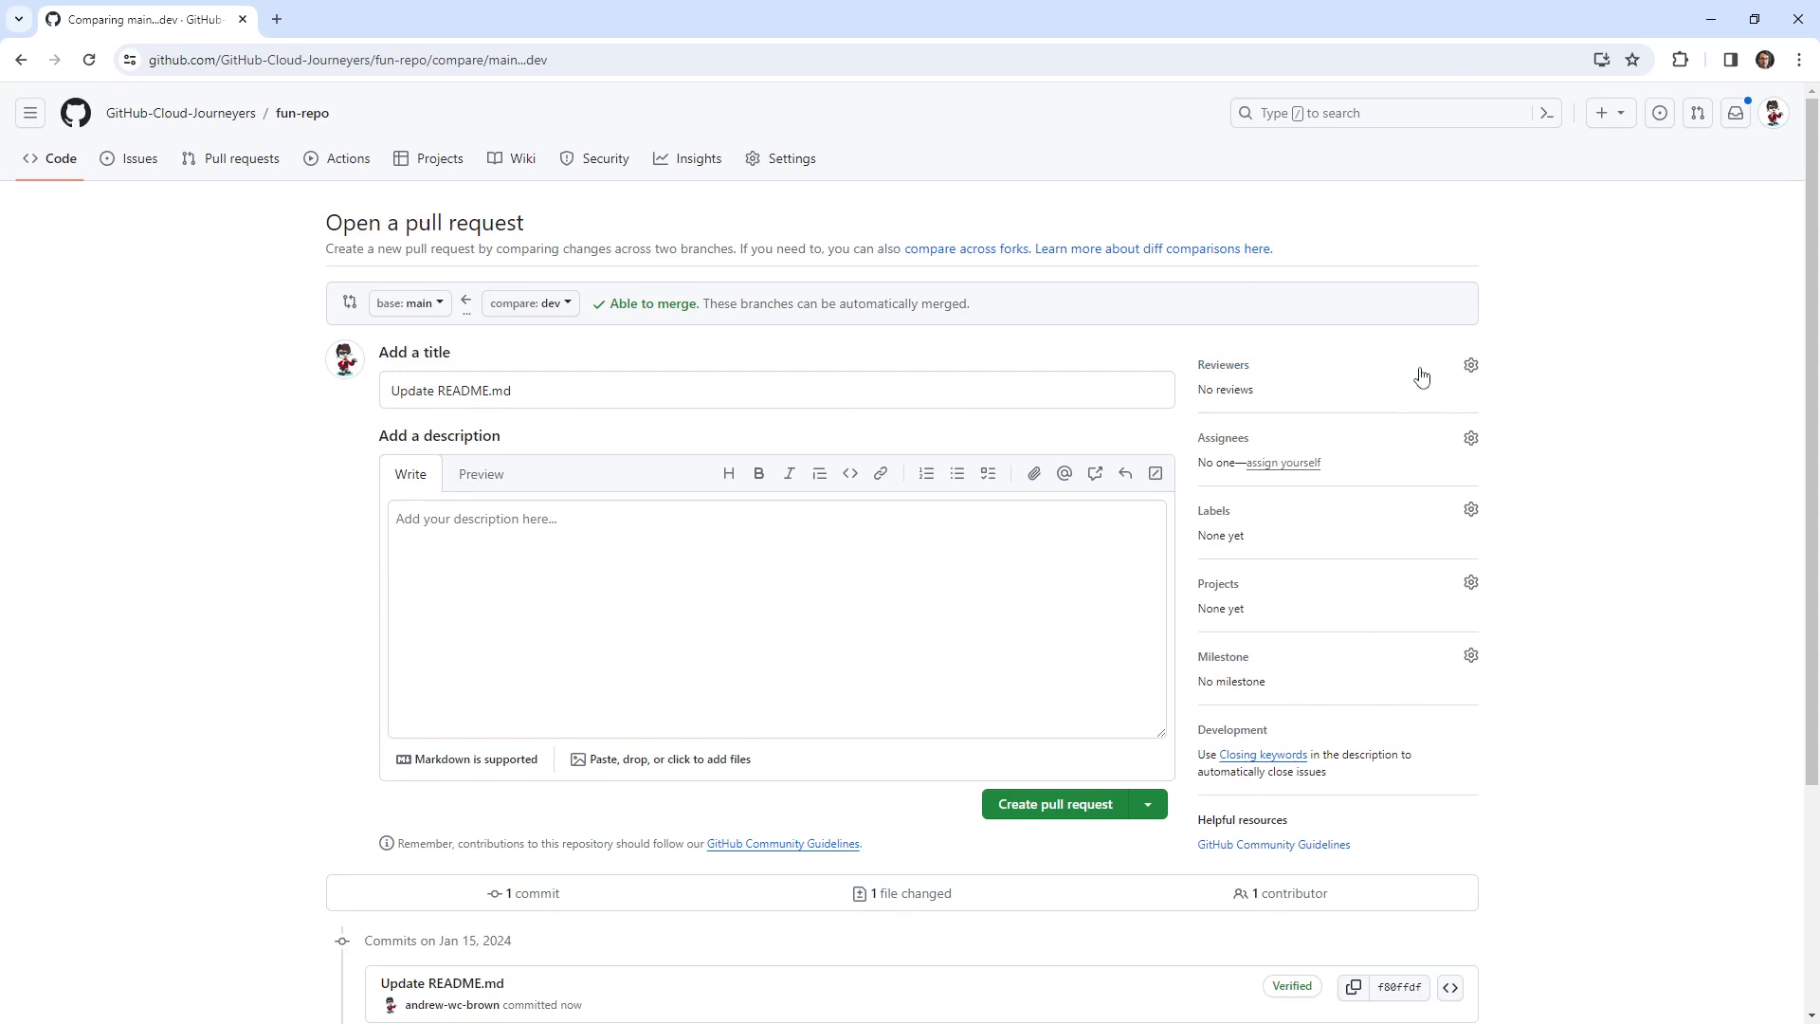
{"action": "left_click", "coordinate": [1145, 804]}
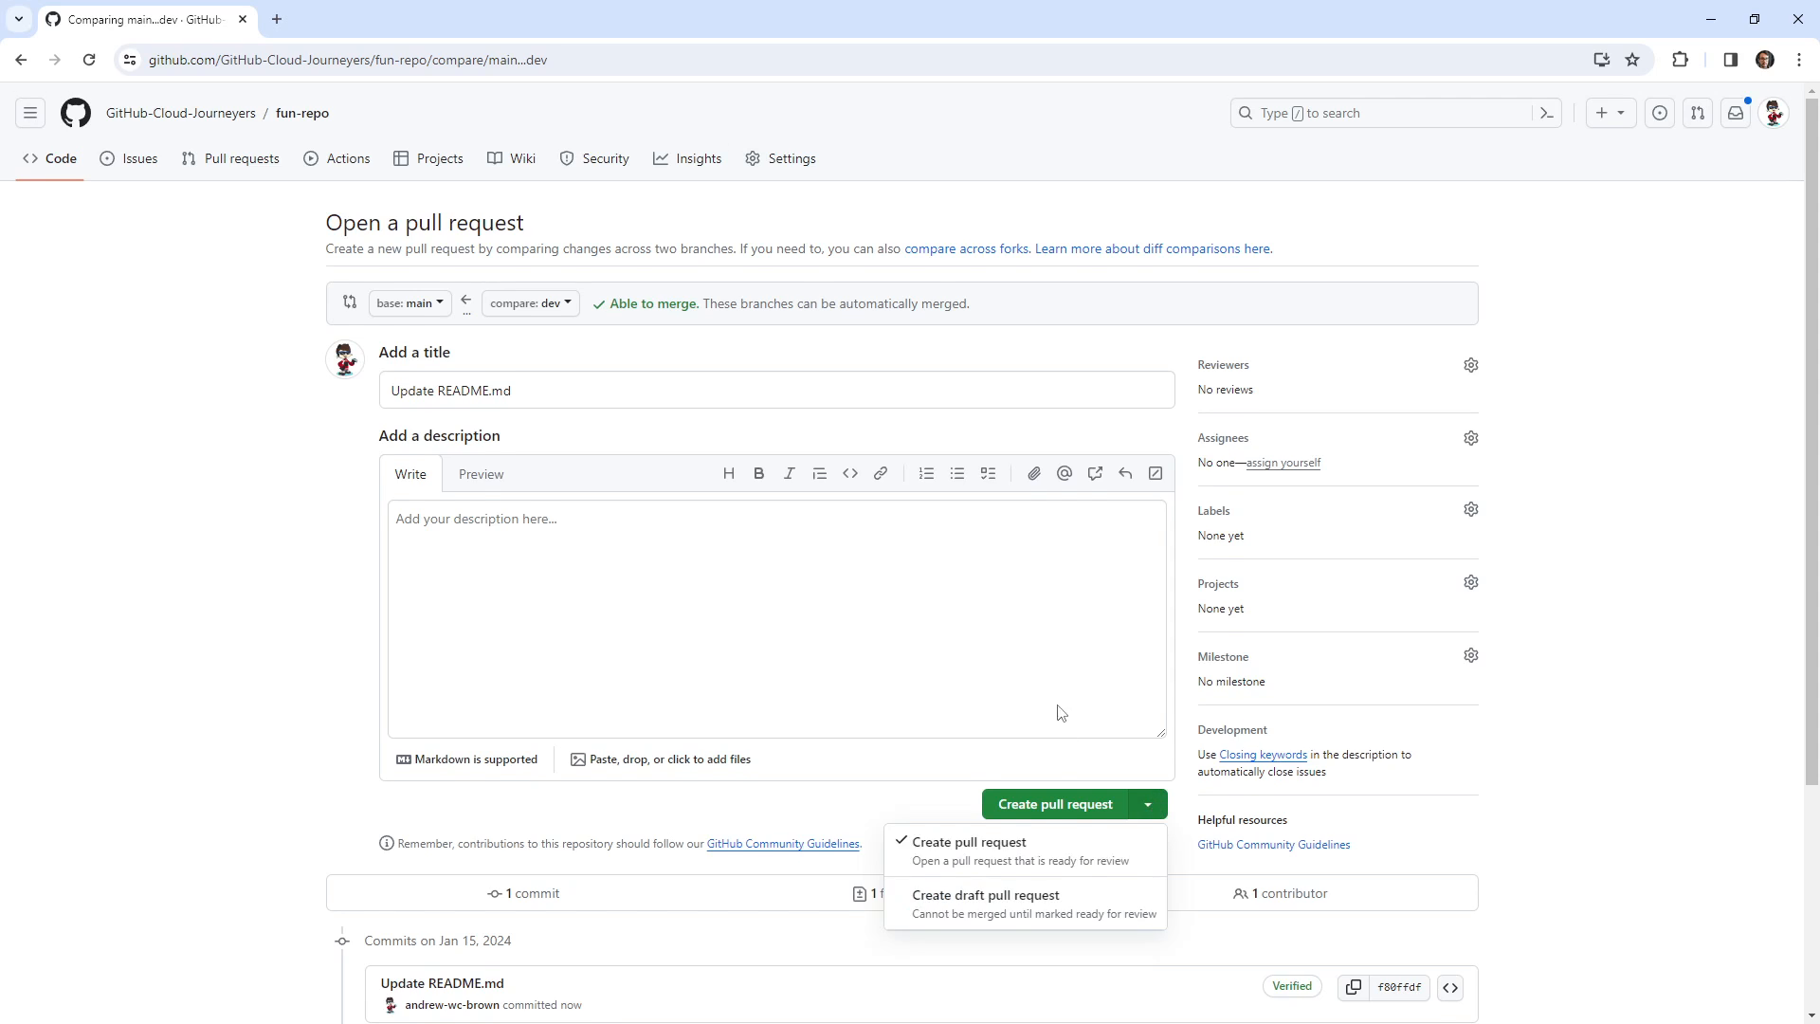
{"action": "left_click", "coordinate": [986, 893]}
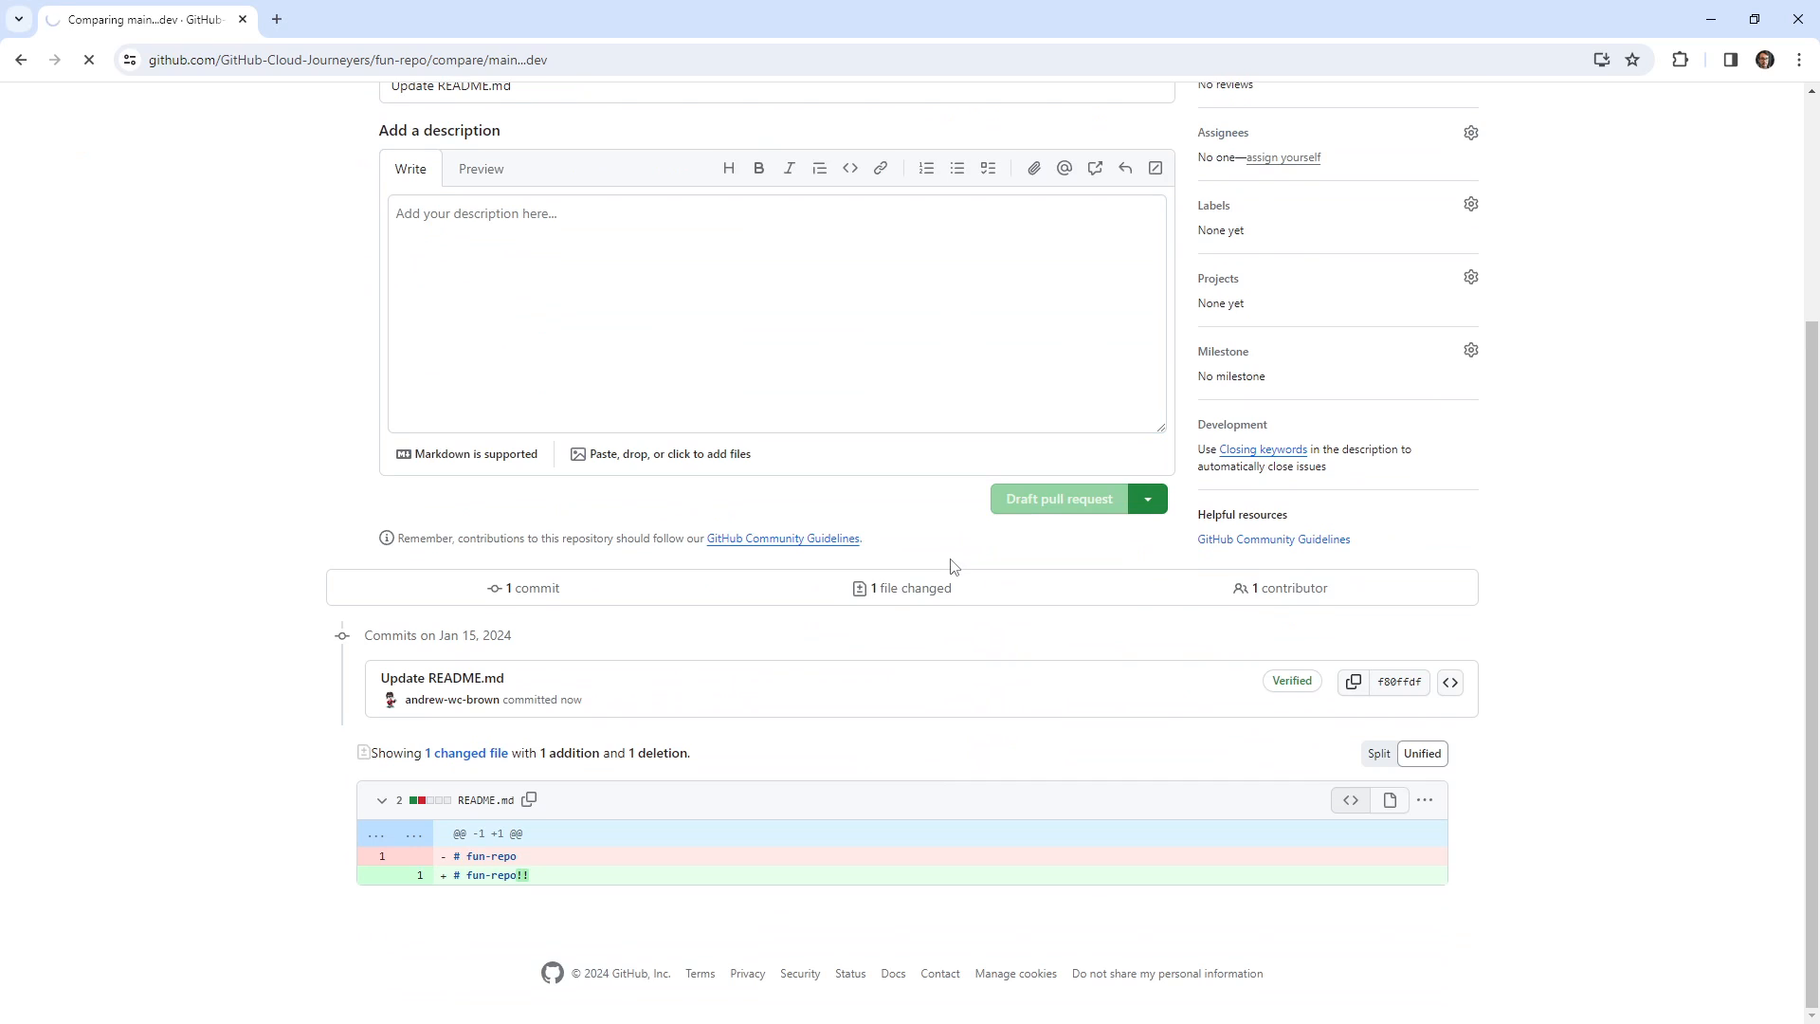
Step: Submit draft pull request Update README.md #1 from dev into main
{"action": "left_click", "coordinate": [1056, 499]}
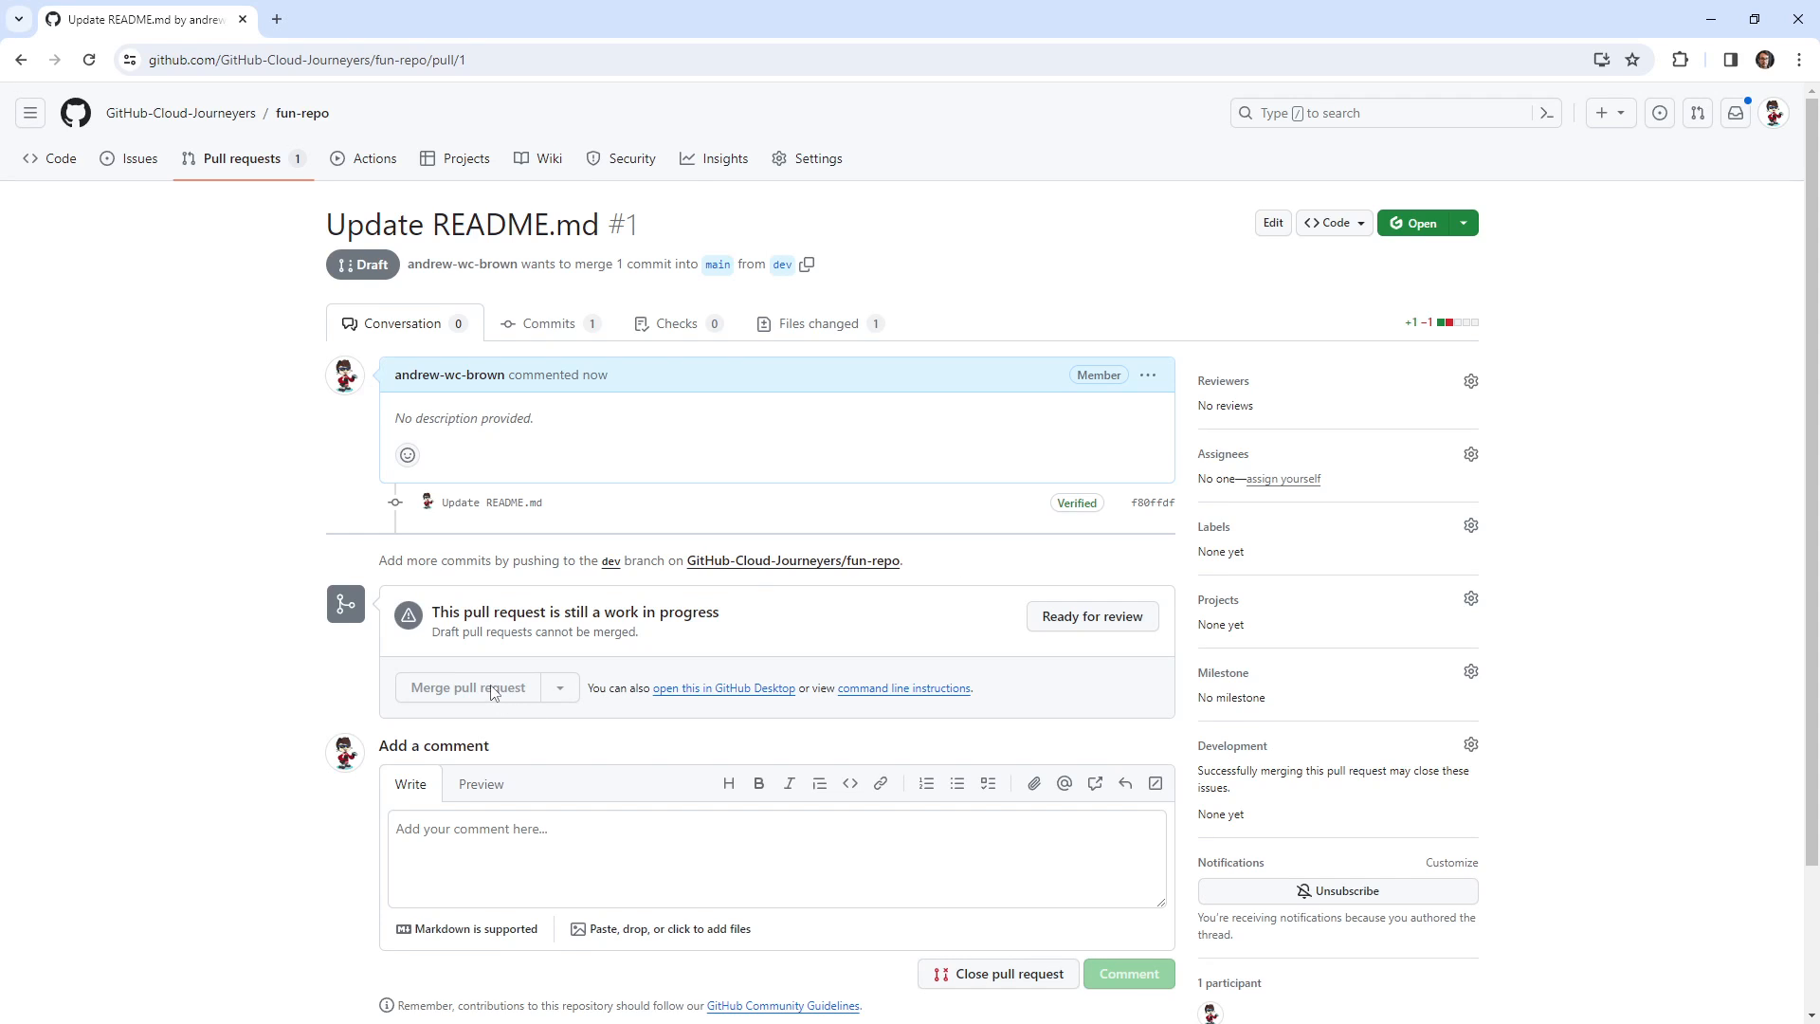
{"action": "mouse_move", "coordinate": [493, 688]}
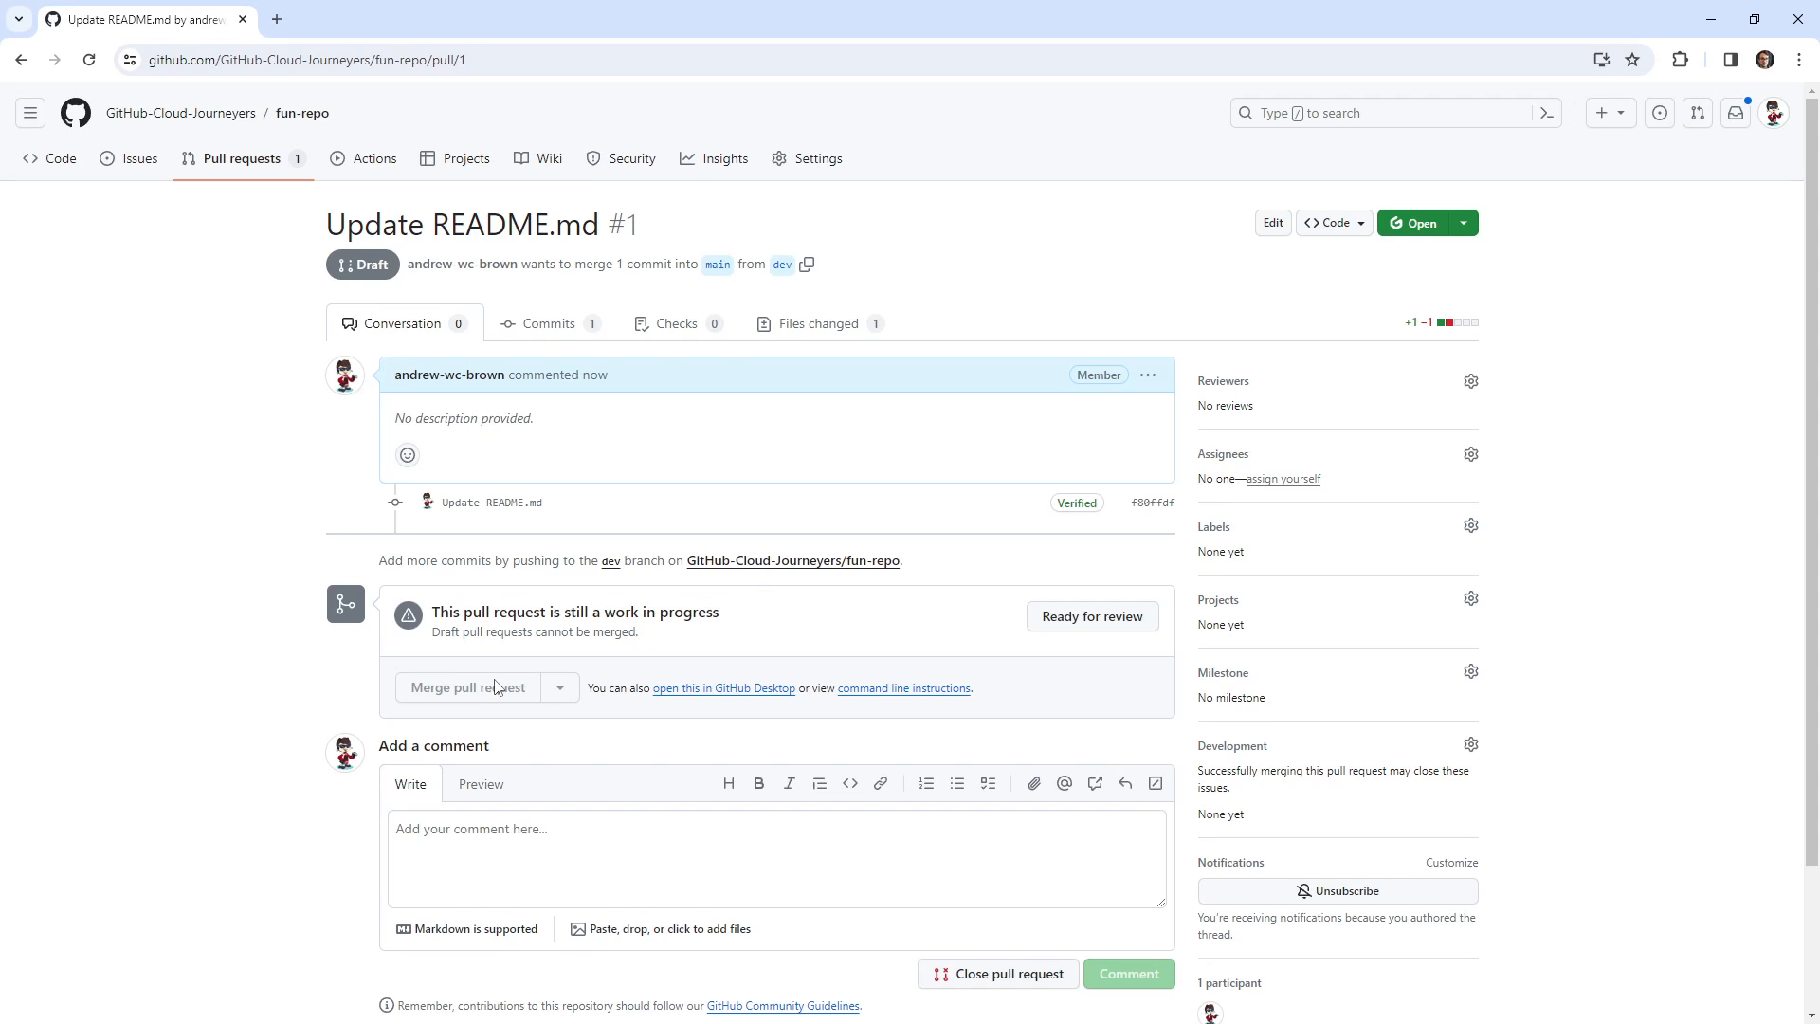